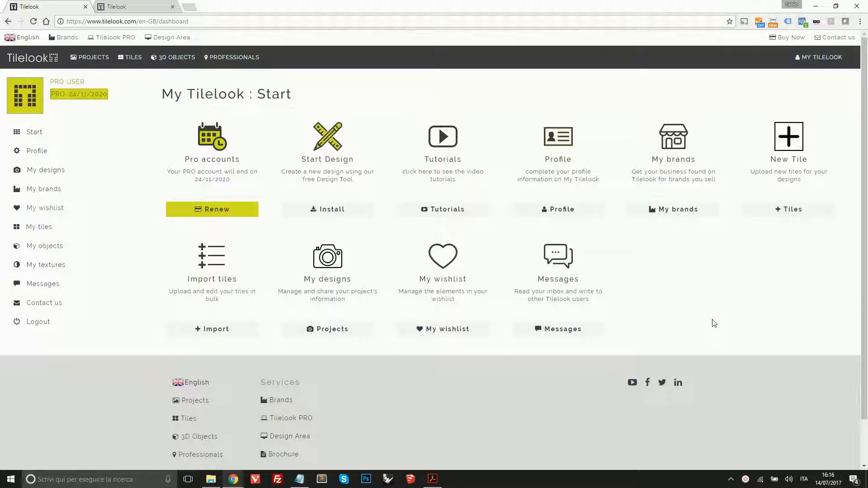
mouse_move(726, 332)
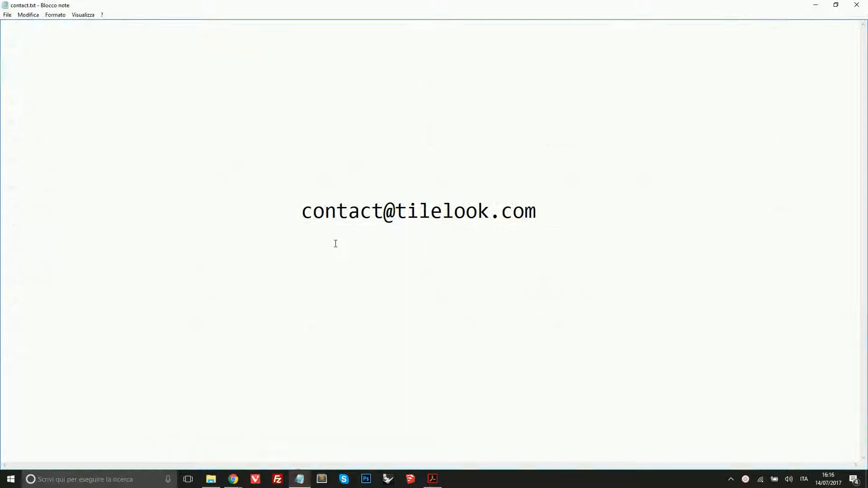
mouse_move(499, 221)
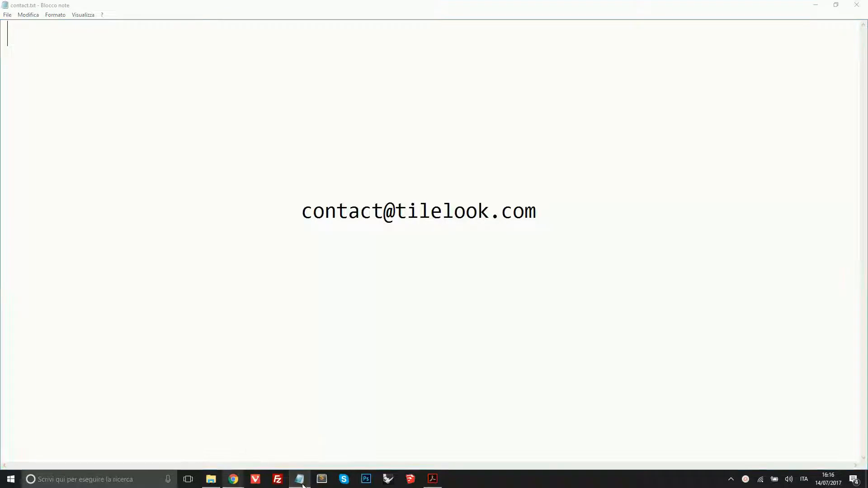
- Return to the My Tilelook dashboard and review the New Tile upload option
left_click(232, 479)
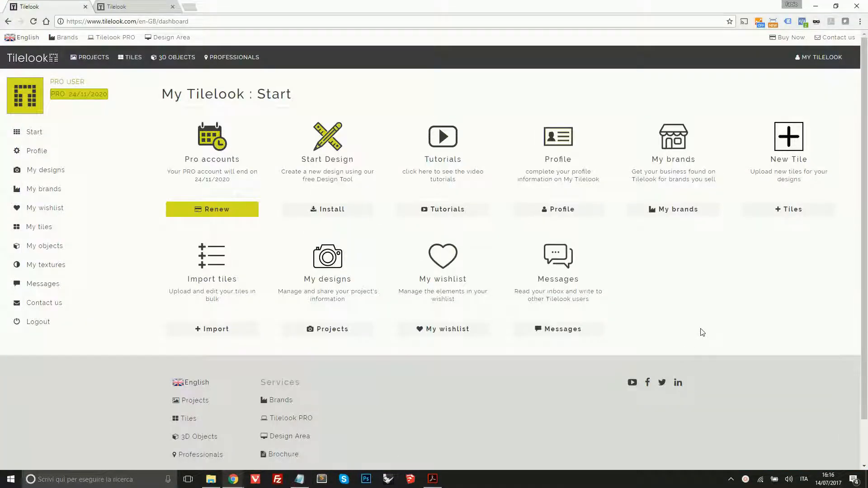
mouse_move(789, 214)
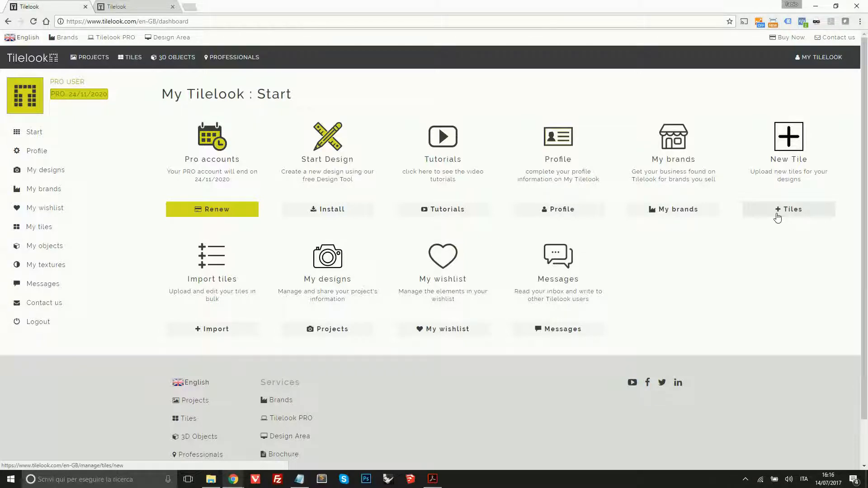
mouse_move(220, 336)
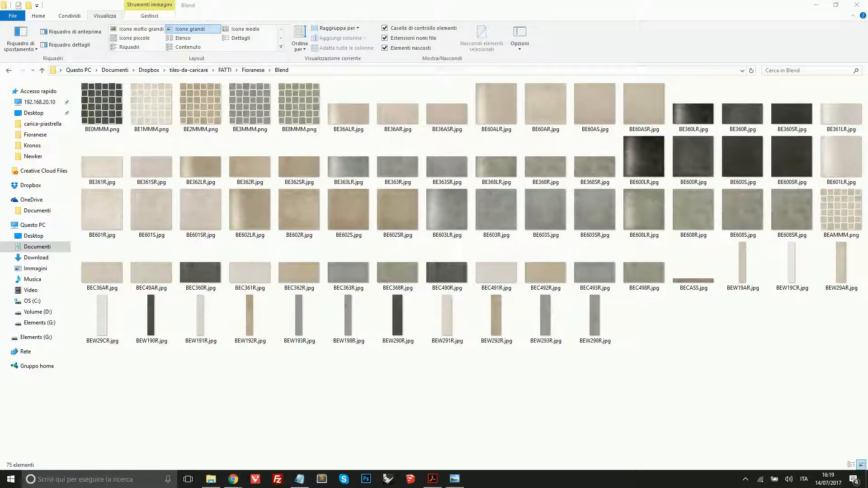
left_click(250, 105)
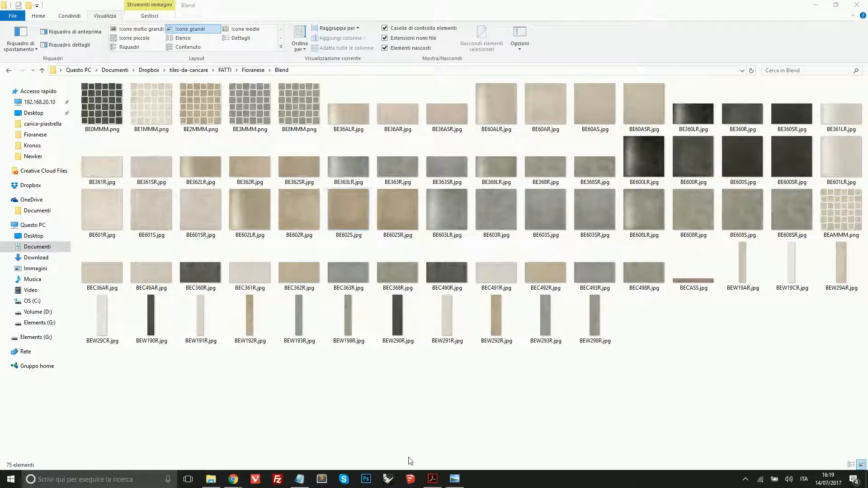
mouse_move(432, 480)
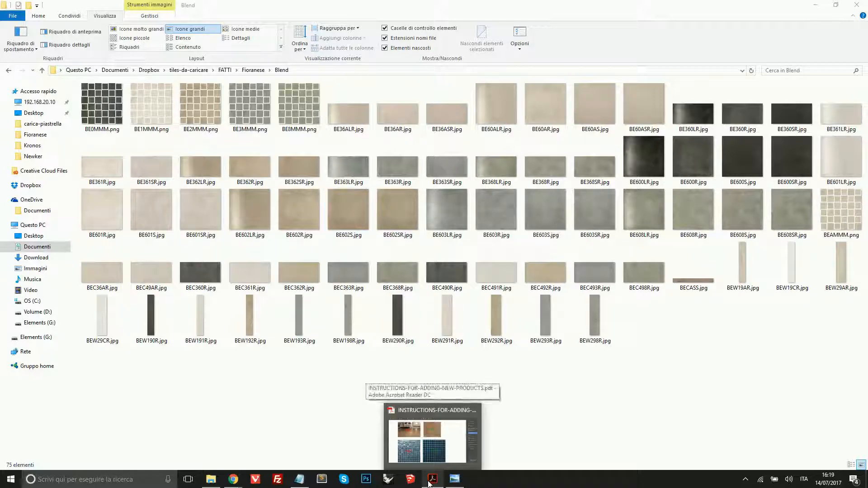
left_click(432, 479)
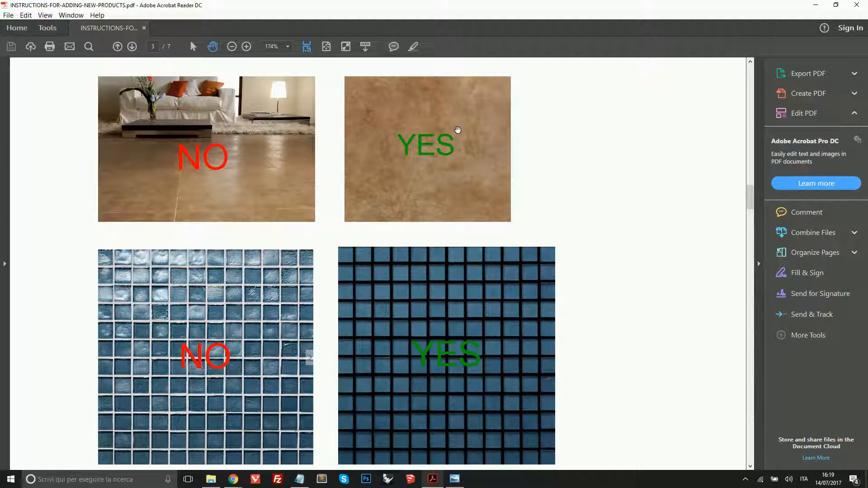
mouse_move(245, 422)
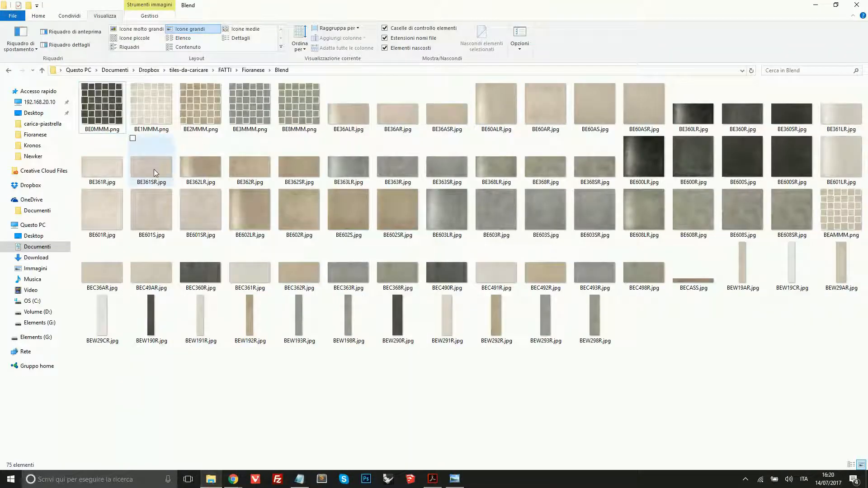
mouse_move(102, 107)
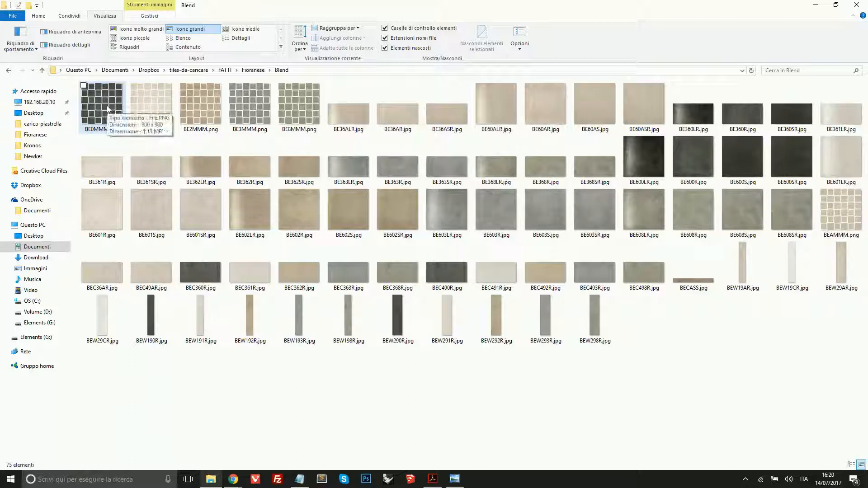
- View the BE0MMM.png grey mosaic tile image full-screen in Photos
double_click(101, 107)
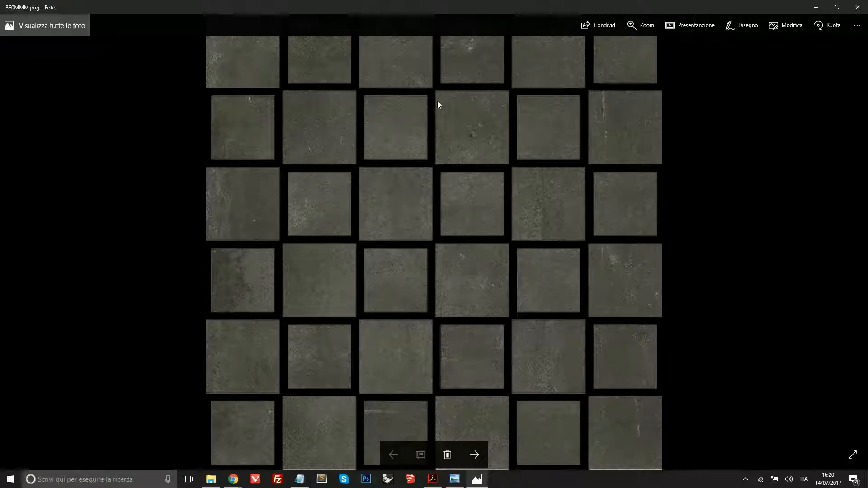
mouse_move(358, 353)
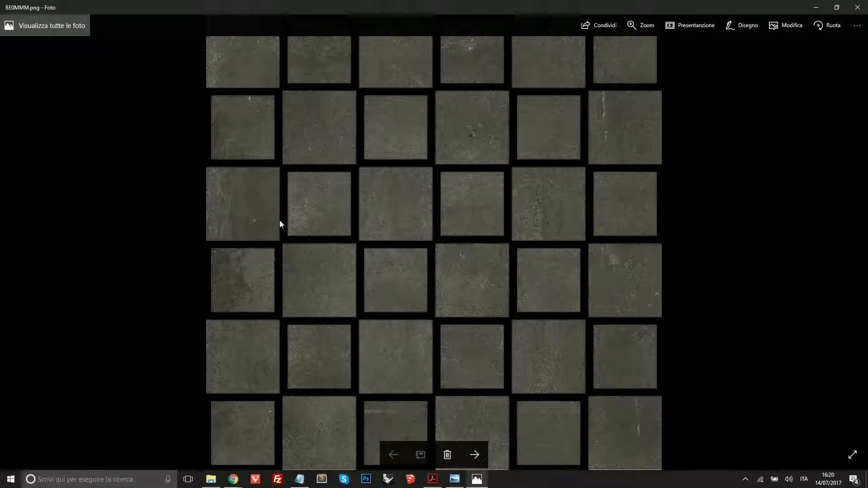
mouse_move(283, 273)
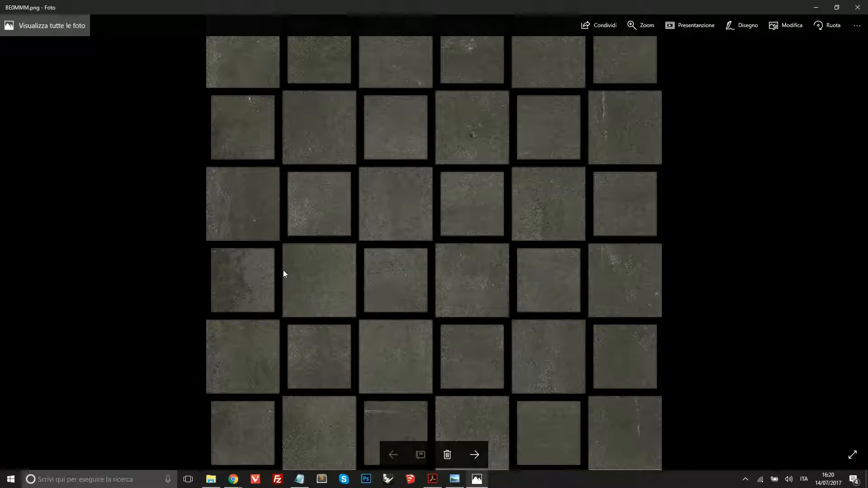
mouse_move(371, 142)
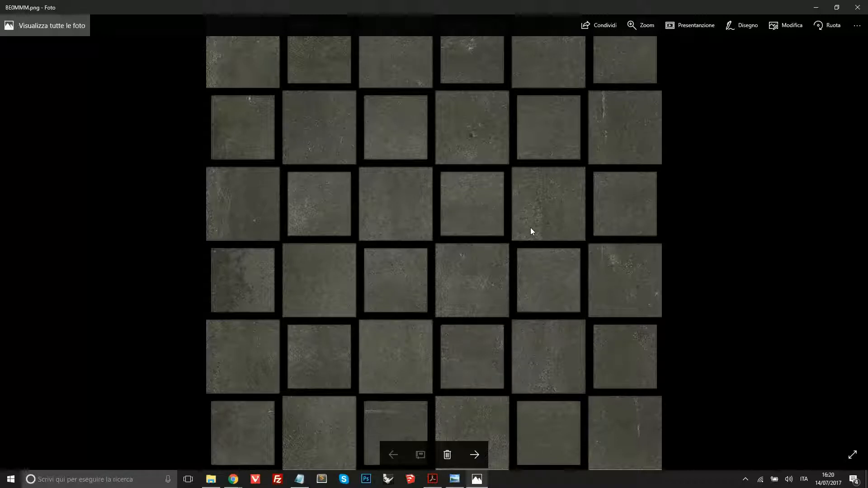
mouse_move(477, 479)
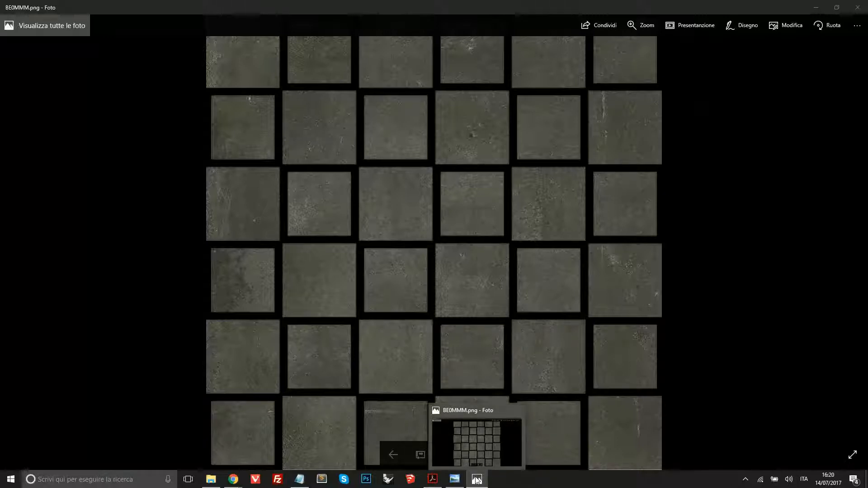
- Start a New Tile form from the dashboard, pre-filled with Tilelook / Generic Tiles / 2017
left_click(454, 479)
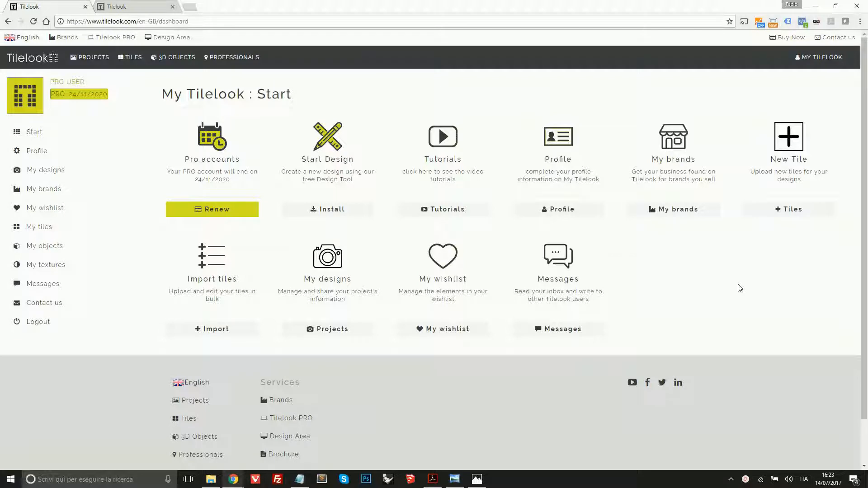
mouse_move(787, 209)
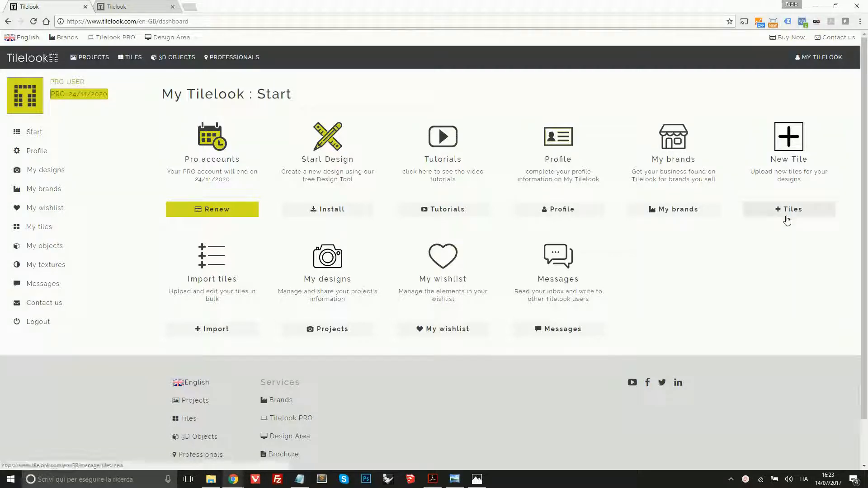
left_click(788, 208)
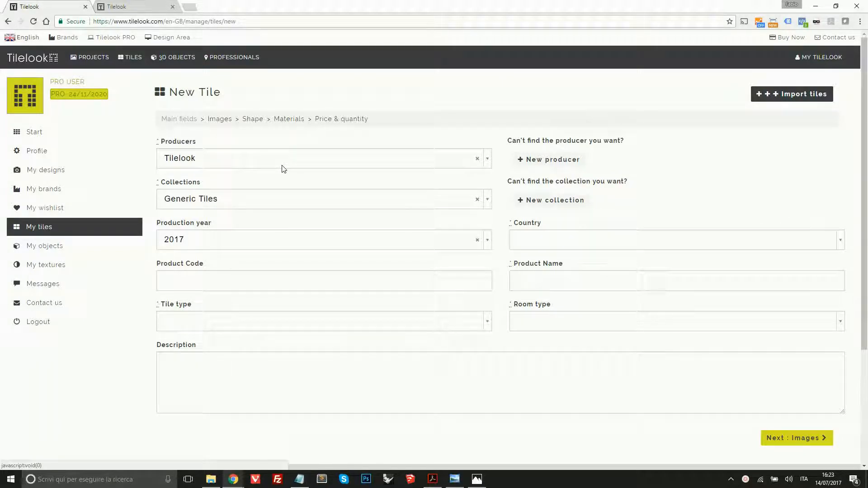
mouse_move(253, 208)
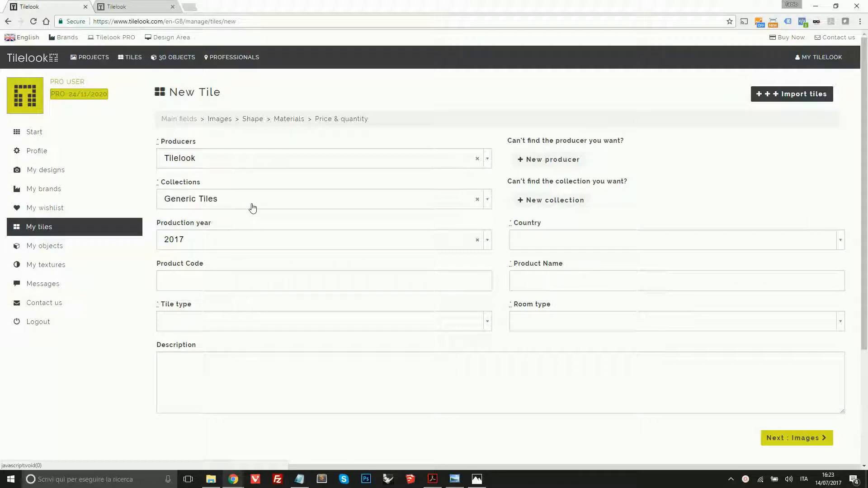
mouse_move(246, 166)
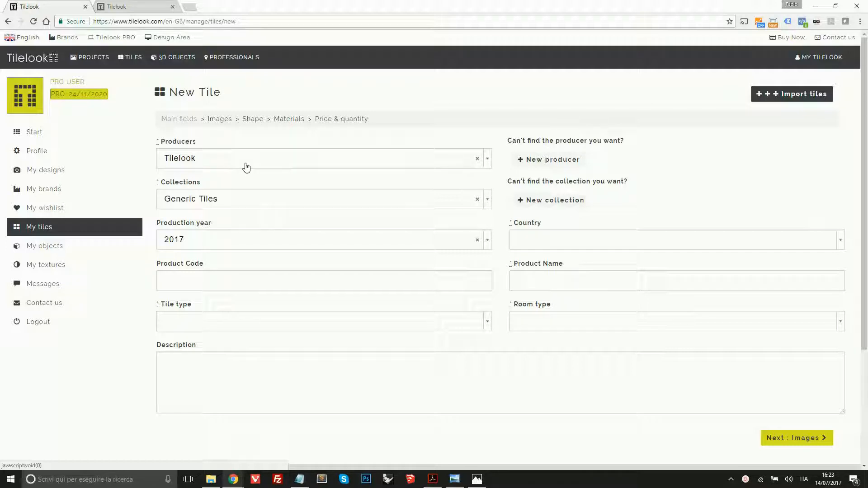
mouse_move(177, 169)
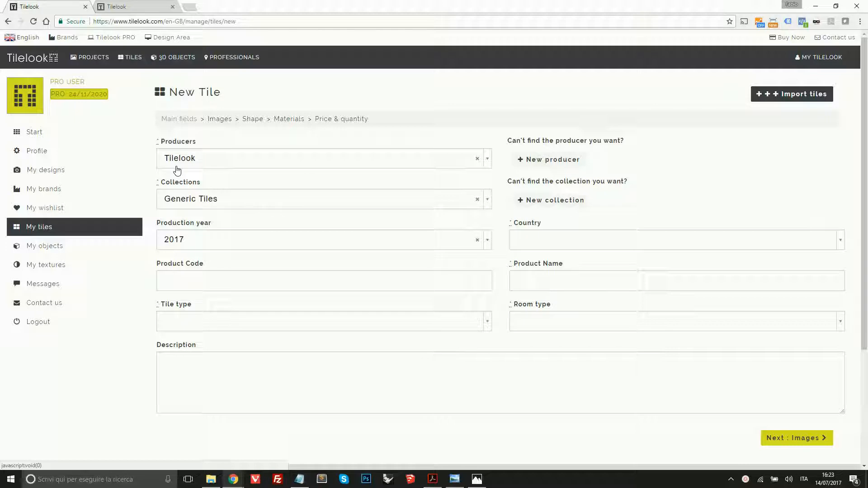
mouse_move(172, 207)
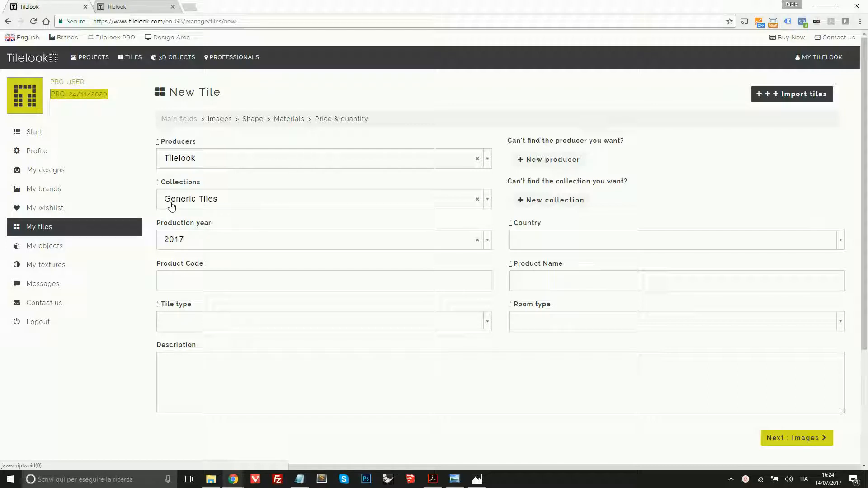
mouse_move(222, 174)
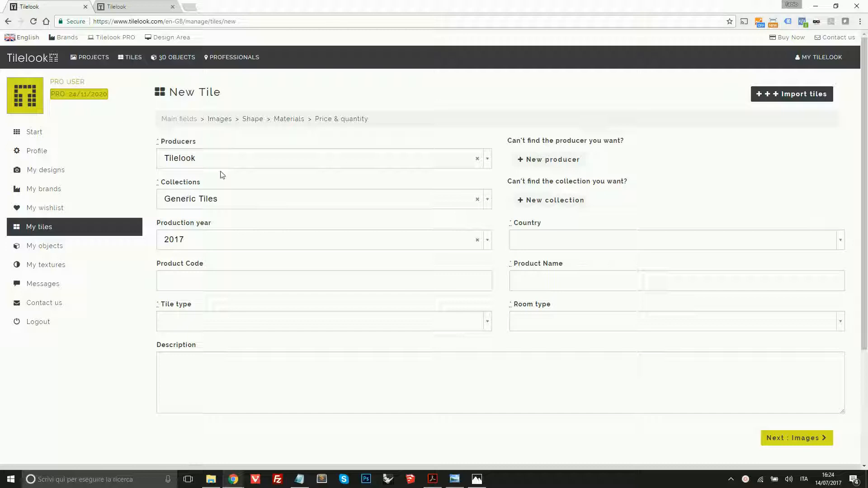
mouse_move(229, 165)
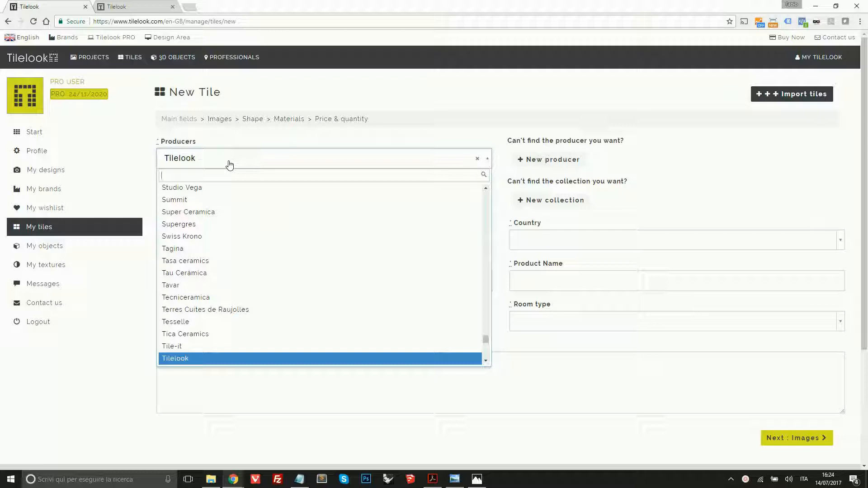
- Search 'mara' to set producer Marazzi and collection Absolute White
type("mara")
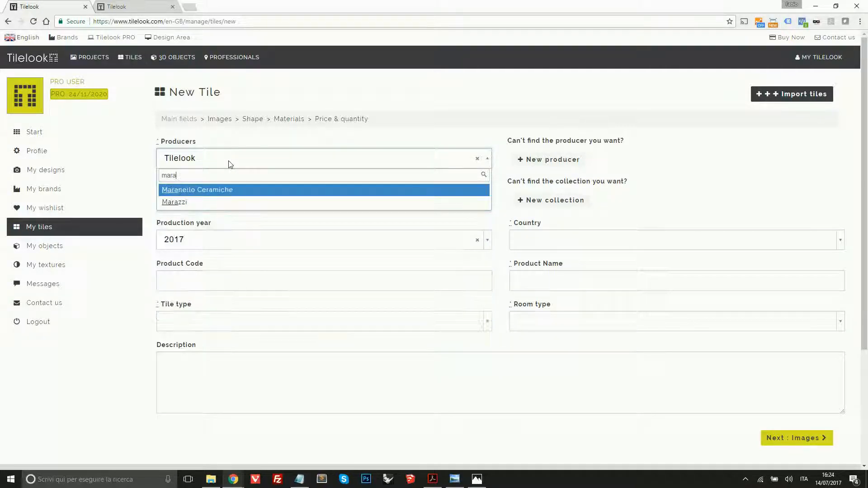
mouse_move(206, 206)
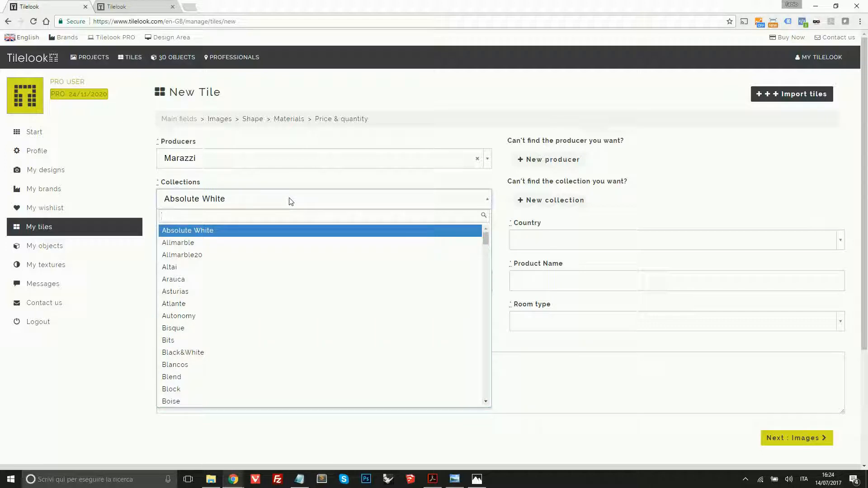
left_click(188, 231)
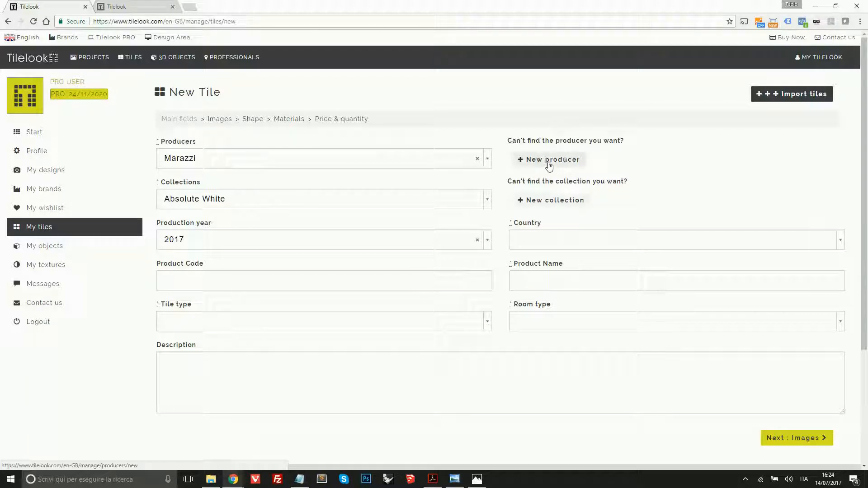
mouse_move(531, 169)
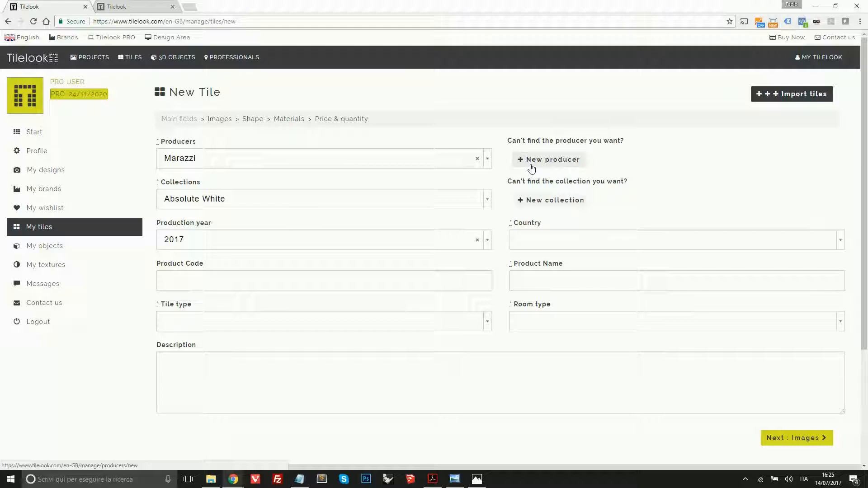
mouse_move(550, 200)
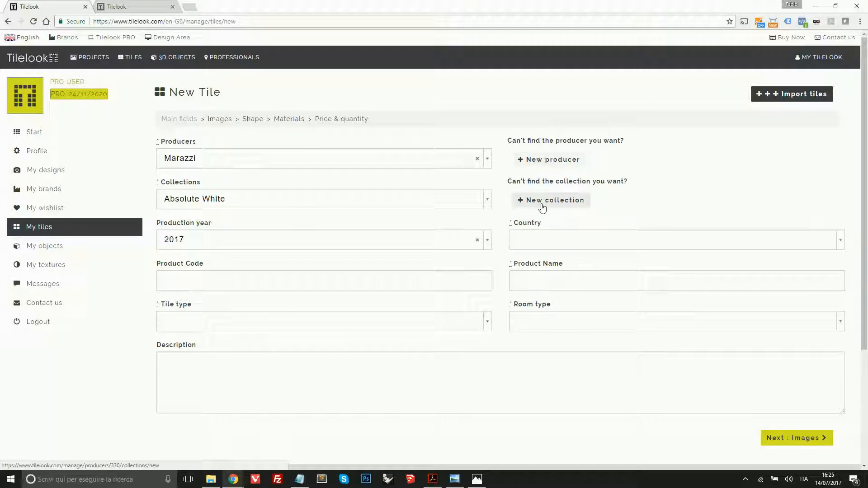
mouse_move(302, 262)
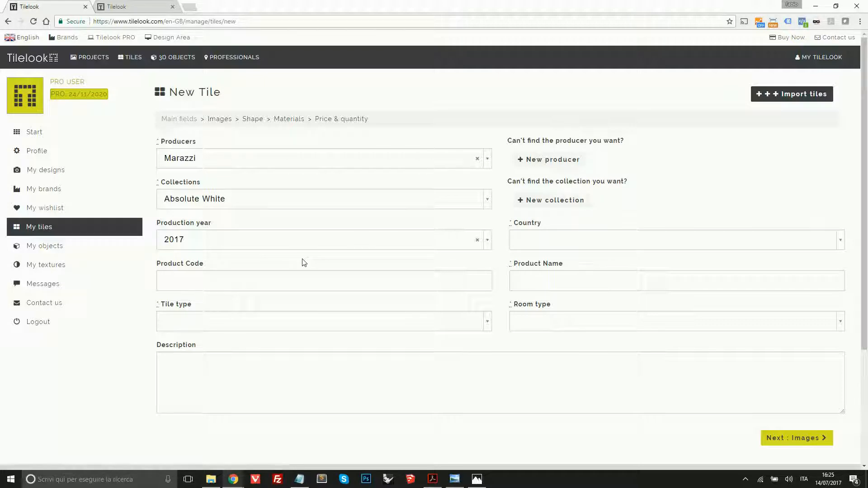
mouse_move(299, 269)
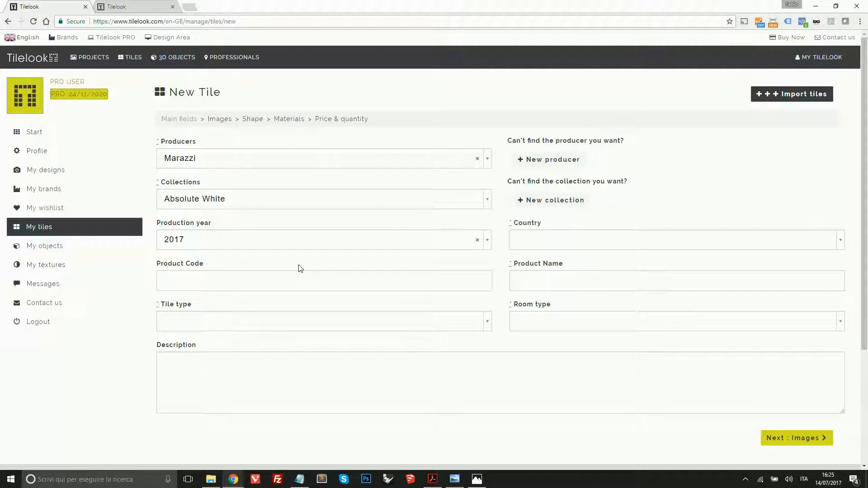
mouse_move(403, 335)
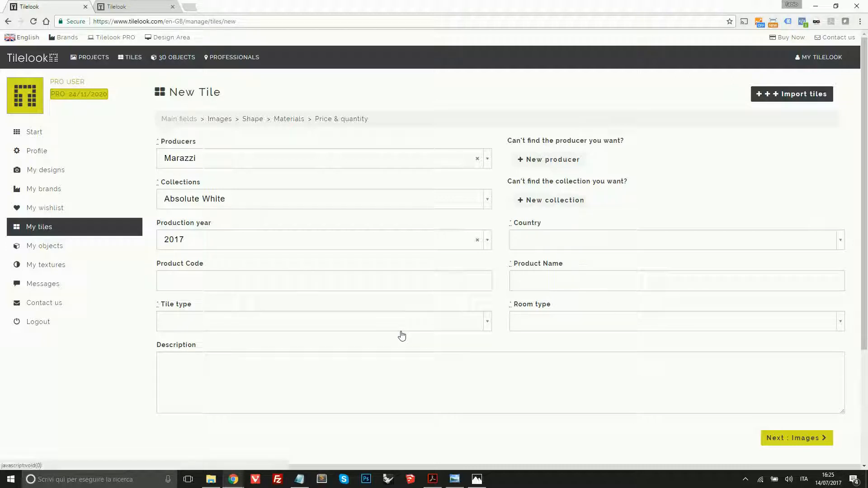
mouse_move(504, 297)
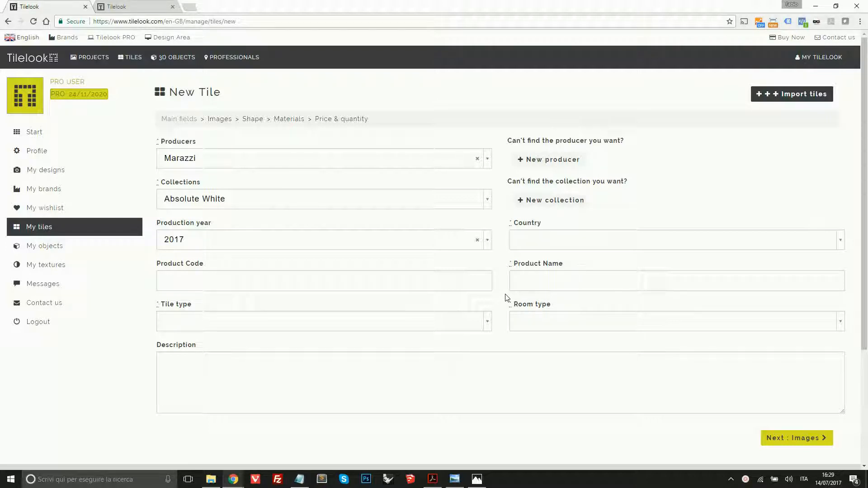
mouse_move(795, 437)
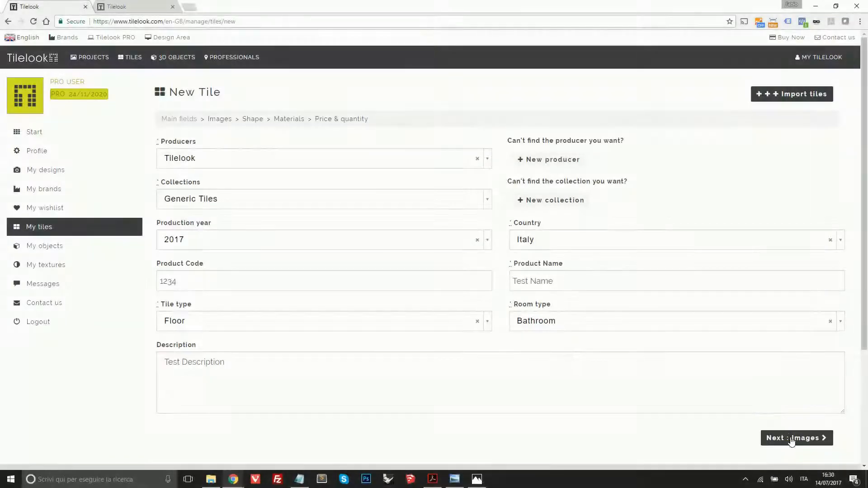
- Advance to the Images step and bring up the Wood_Mood tile image folder
left_click(795, 437)
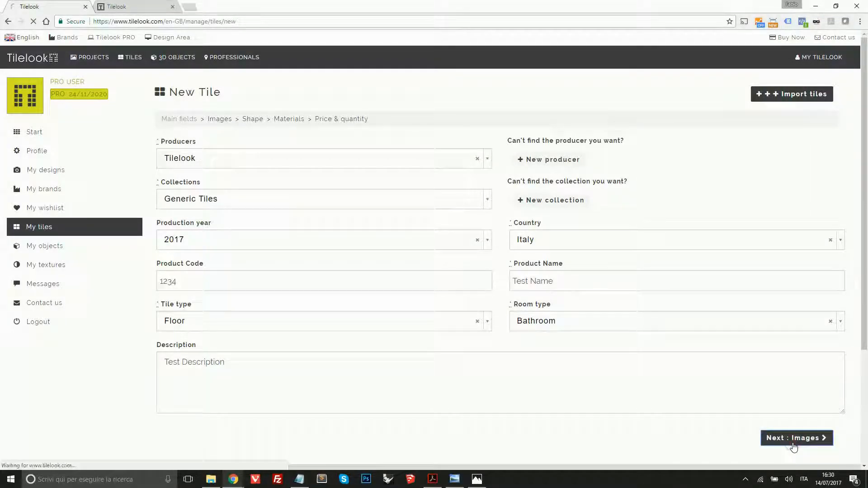
left_click(795, 438)
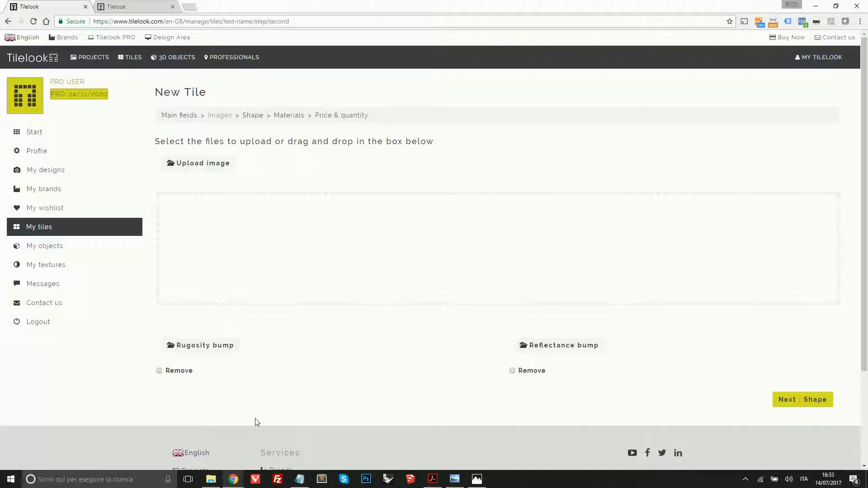
left_click(210, 479)
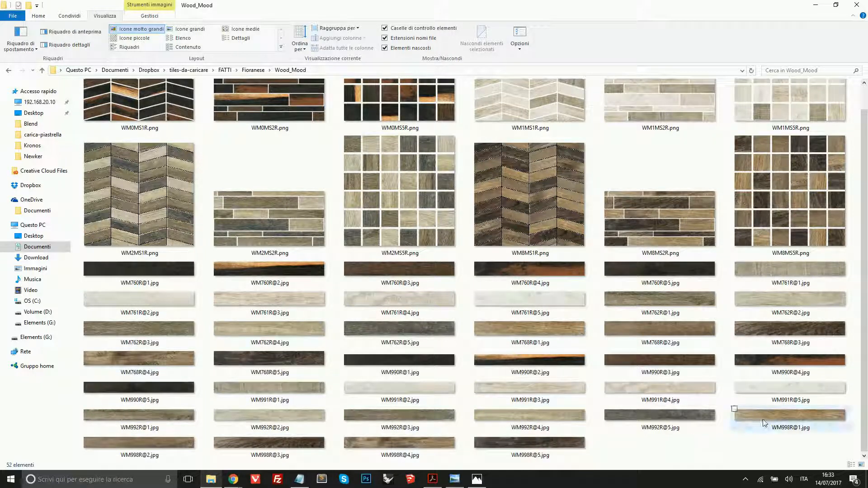
mouse_move(789, 415)
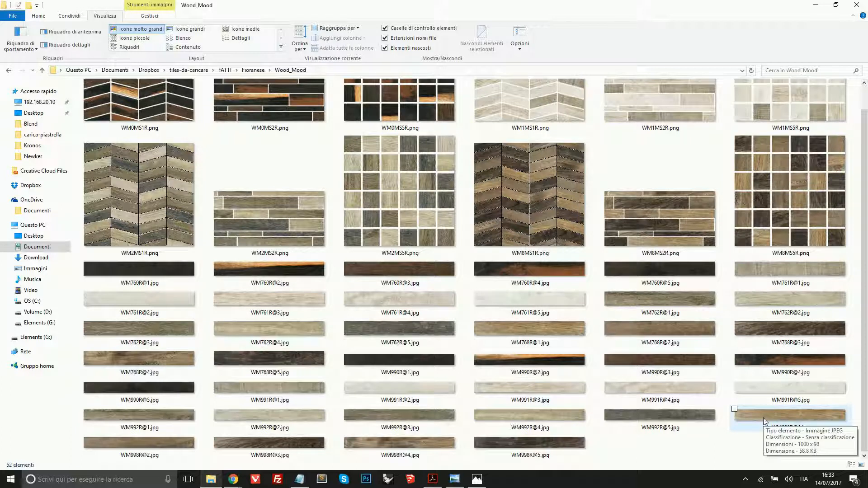
left_click(790, 416)
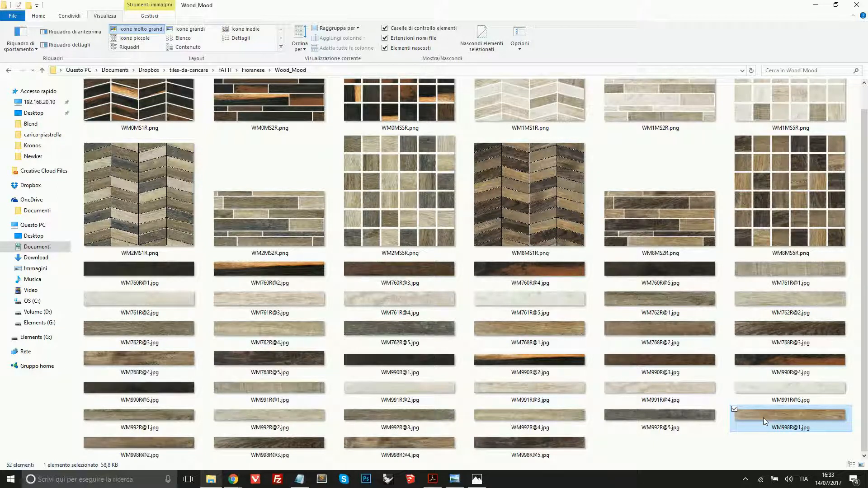
mouse_move(281, 467)
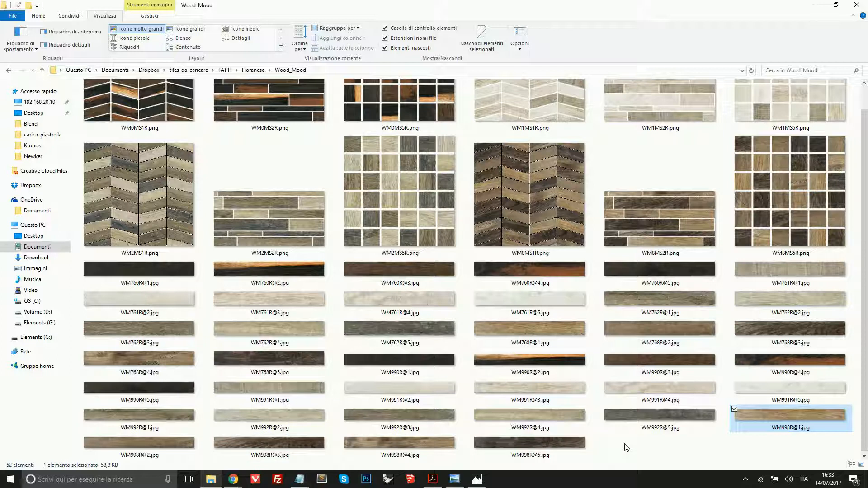
mouse_move(529, 443)
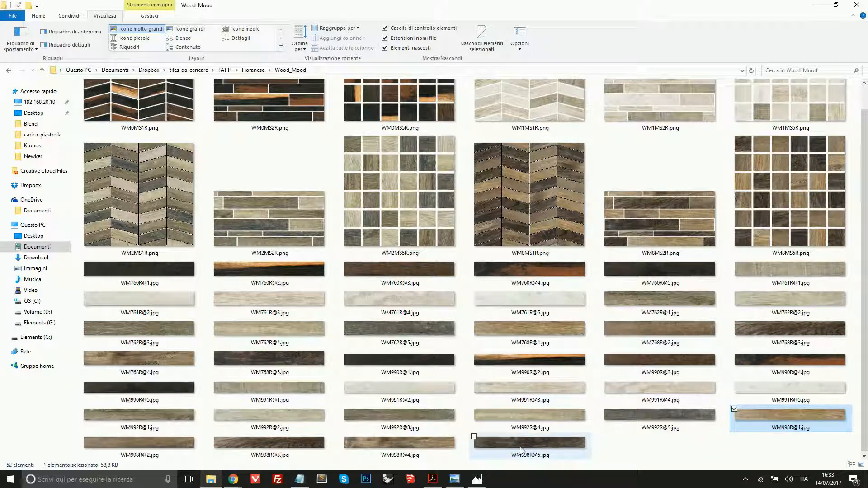
left_click(529, 446)
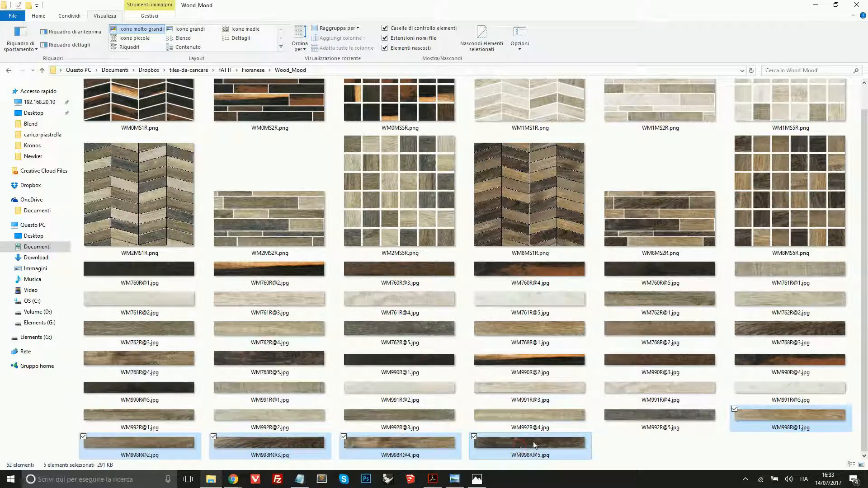
mouse_move(297, 449)
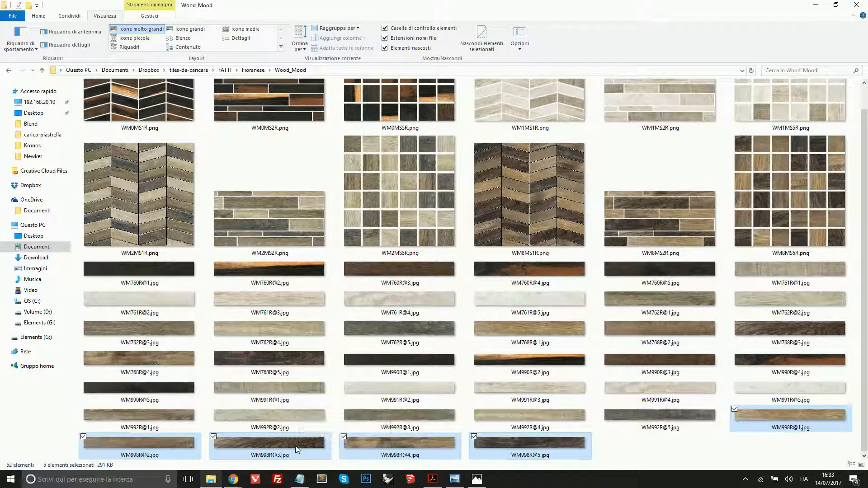
mouse_move(232, 479)
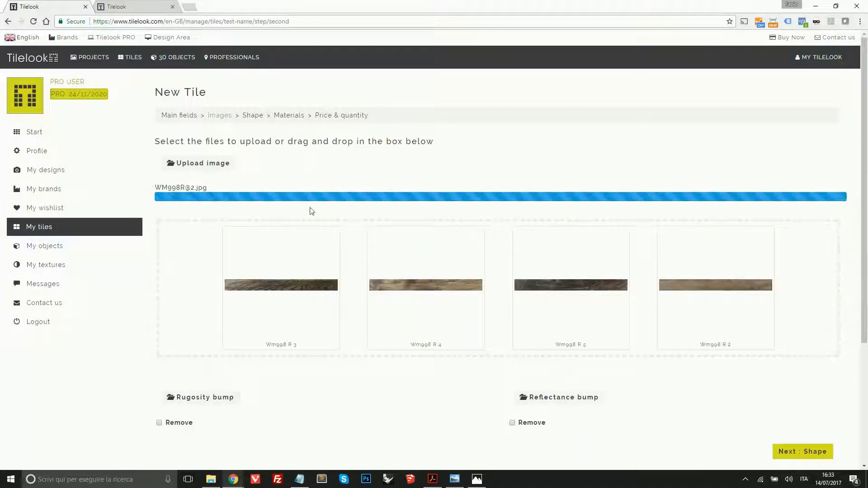
- Upload the five WM998R wood images as the tile's pictures and continue to Shape
scroll("down", 3)
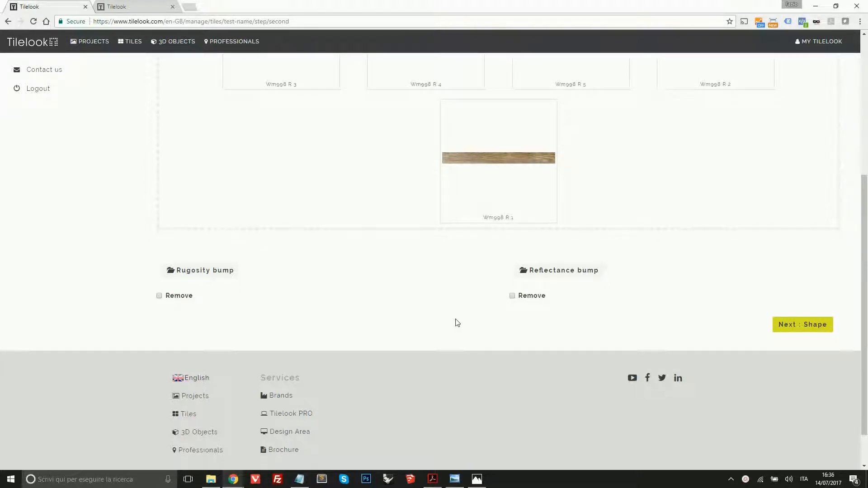
mouse_move(456, 479)
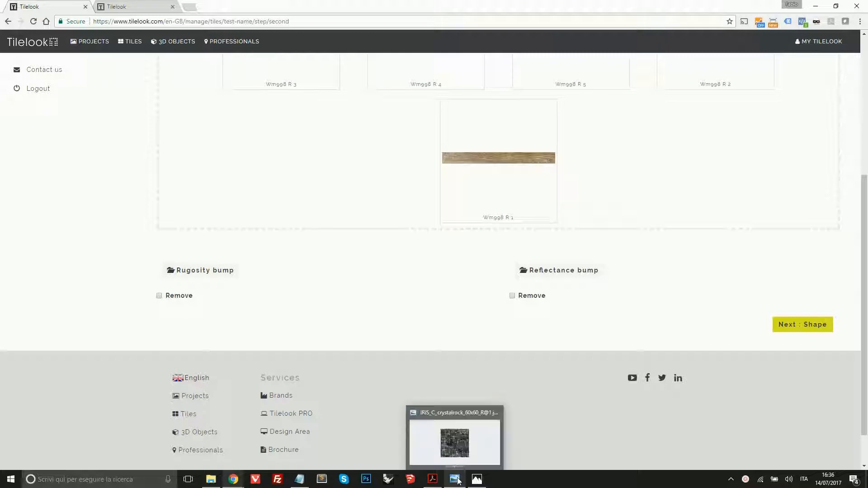
left_click(453, 443)
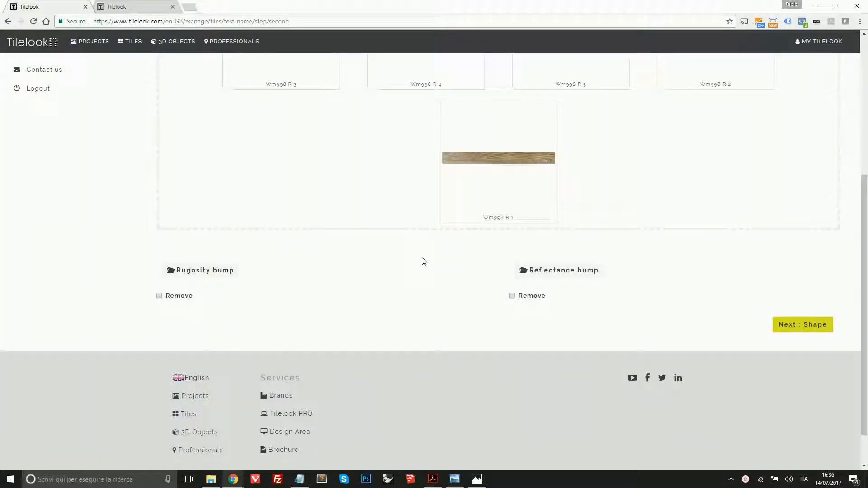
mouse_move(802, 324)
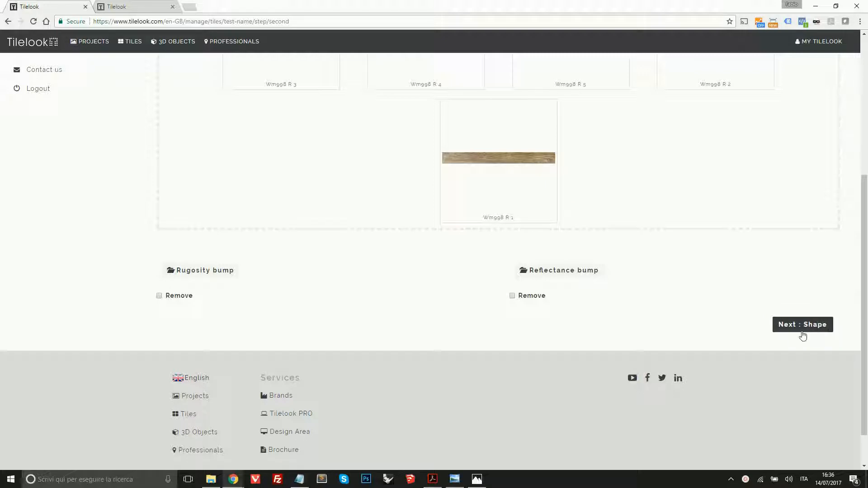
left_click(801, 324)
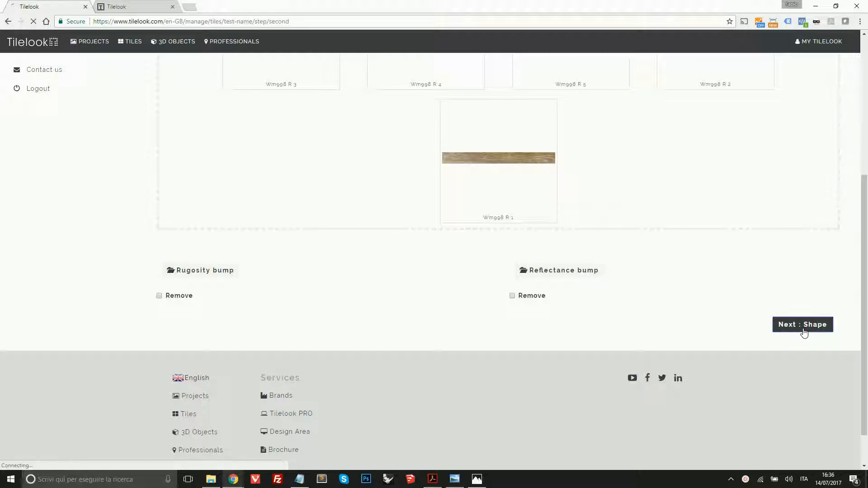
- Preview the WM998R@1 long wood plank image full-size, then return to the Shape step
left_click(801, 324)
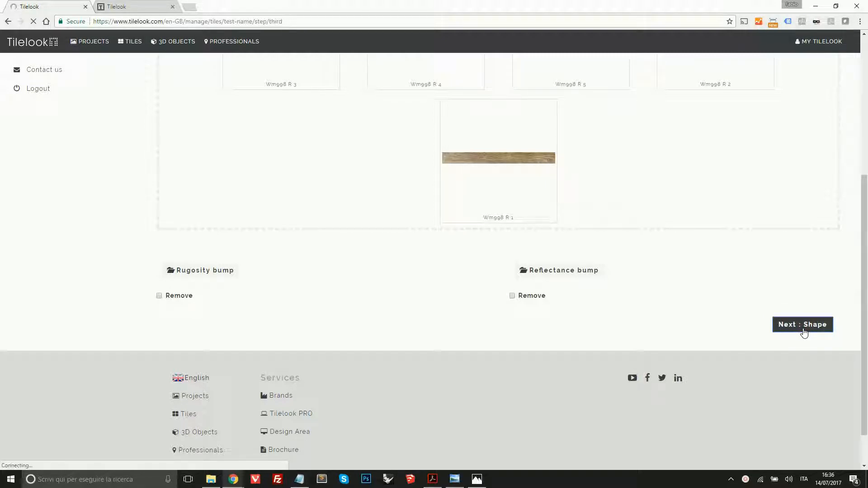
left_click(802, 325)
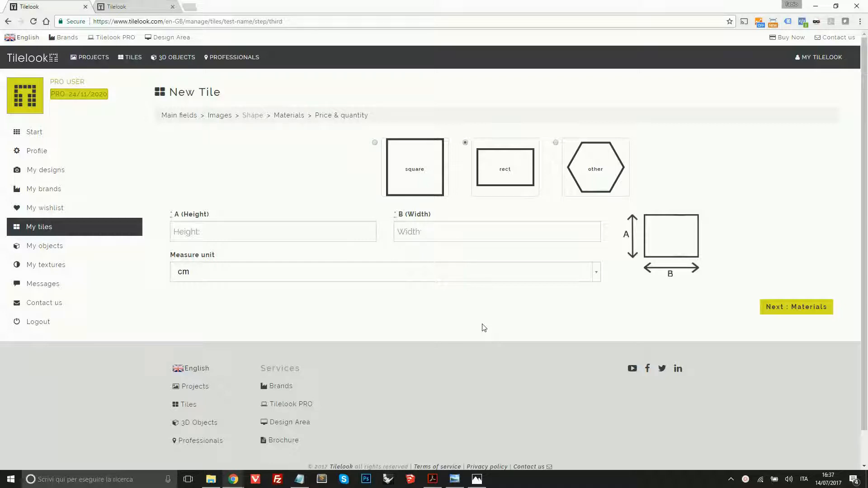
mouse_move(480, 327)
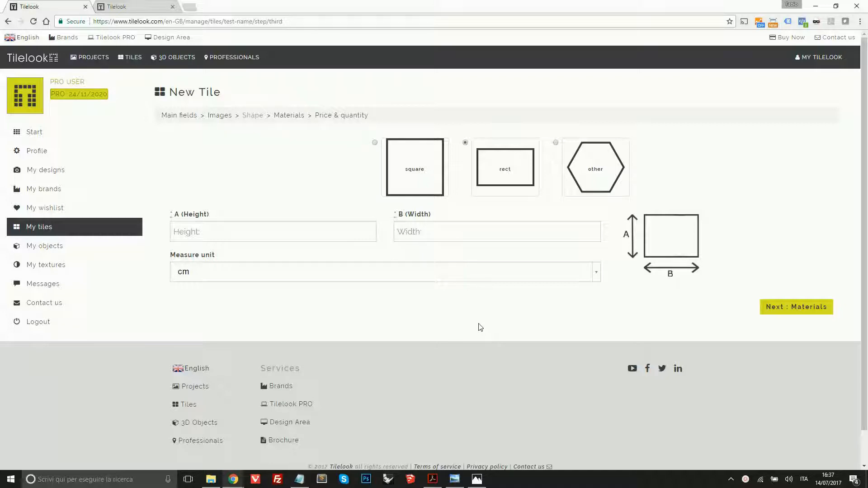
mouse_move(218, 447)
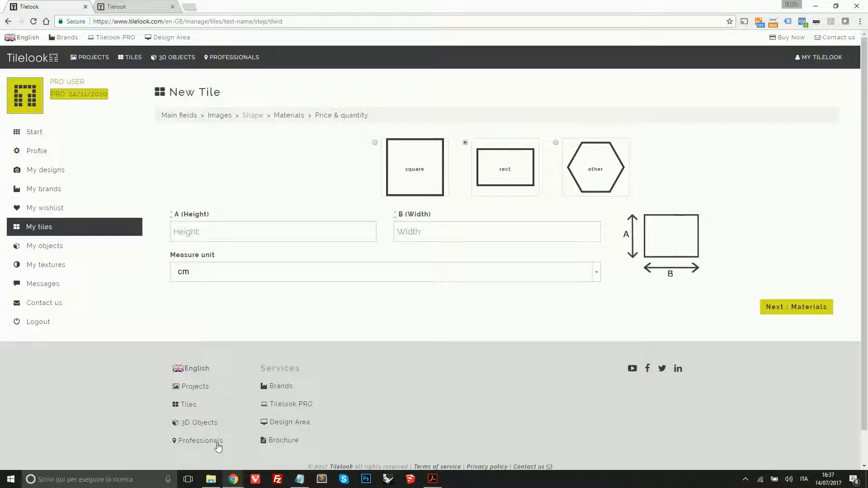
left_click(211, 479)
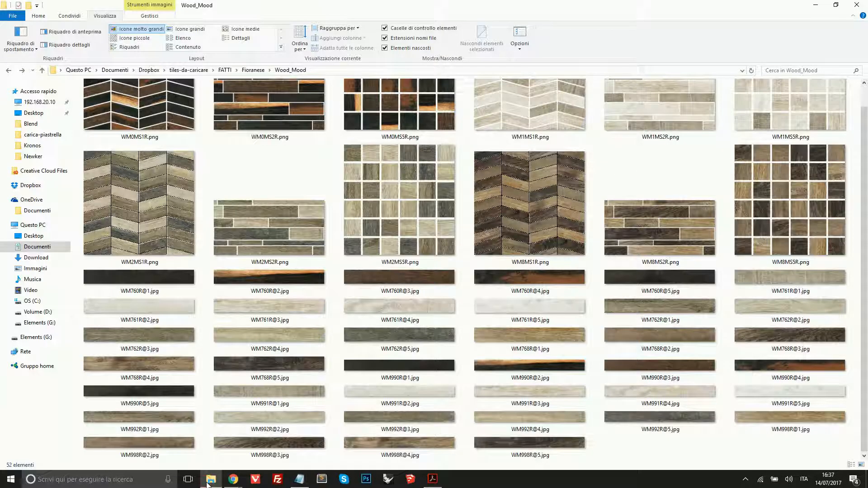
left_click(789, 421)
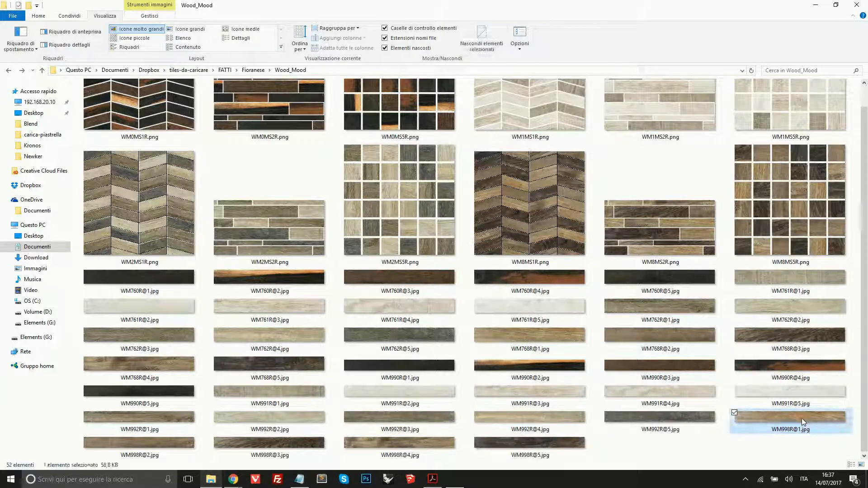
double_click(790, 420)
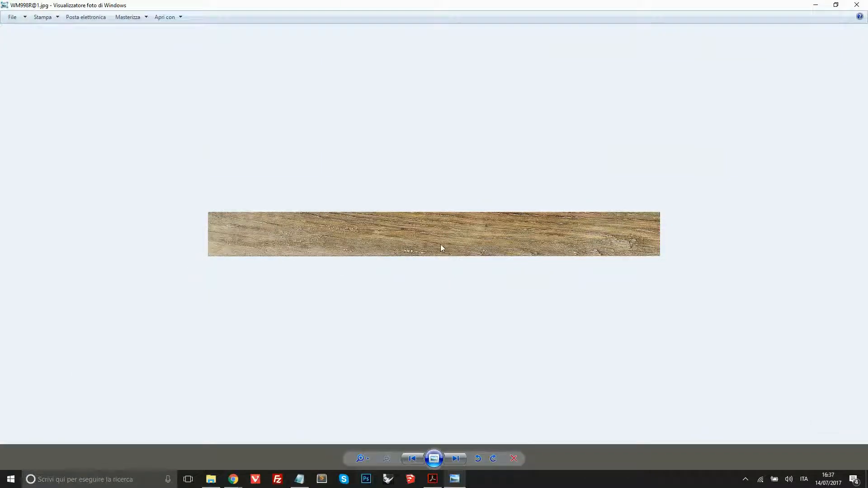
mouse_move(570, 263)
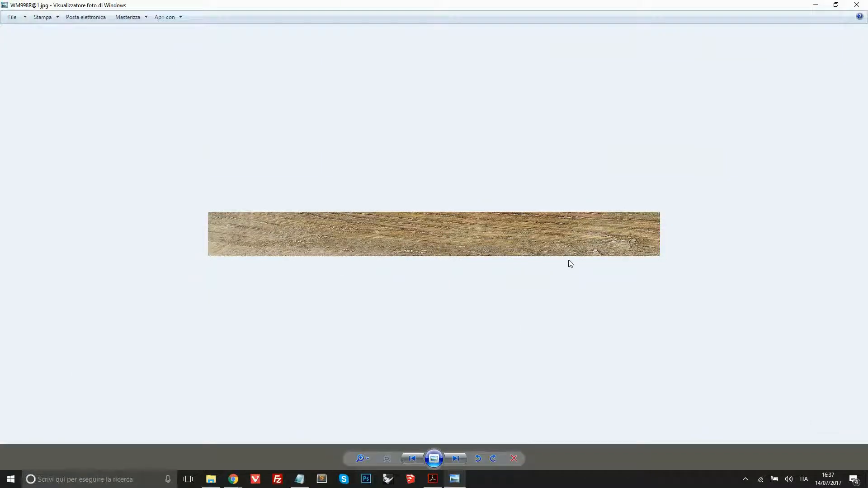
mouse_move(233, 479)
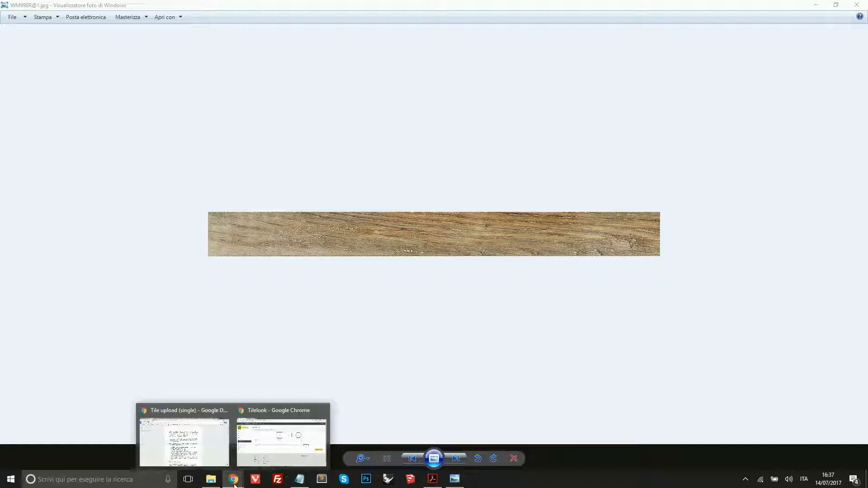
left_click(281, 443)
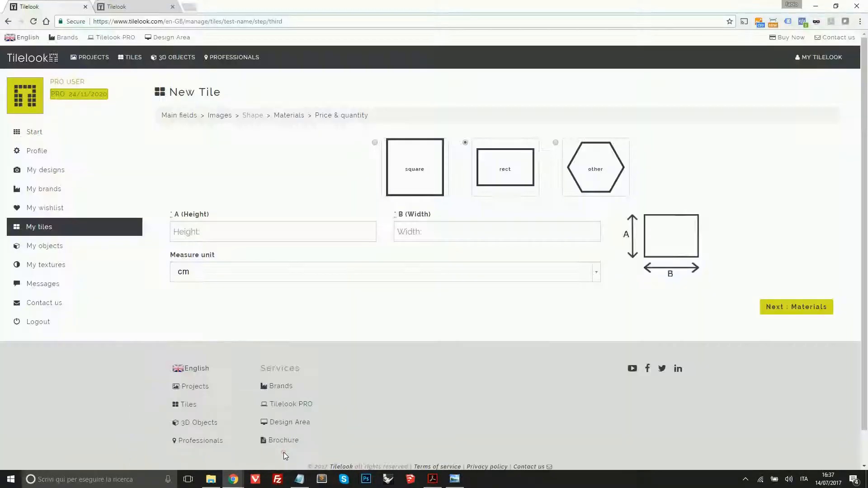
- Size the rectangular tile at 90 cm wide by 20 cm high
left_click(496, 231)
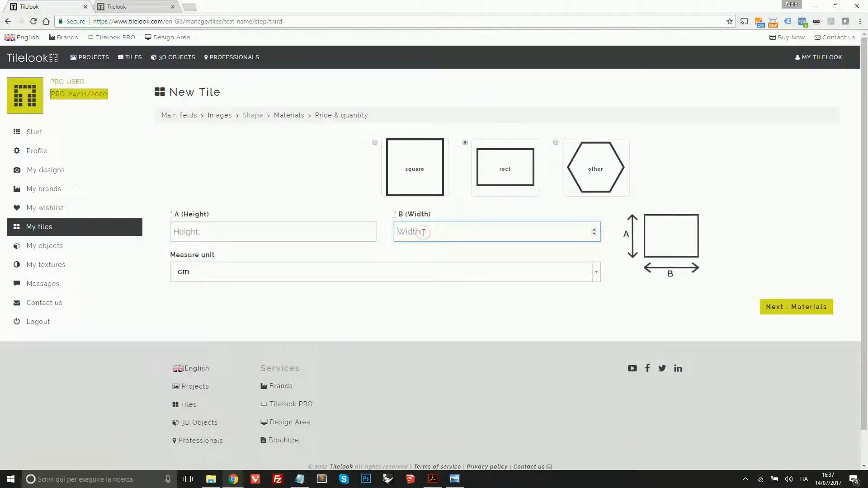
type("90")
left_click(273, 231)
type("2")
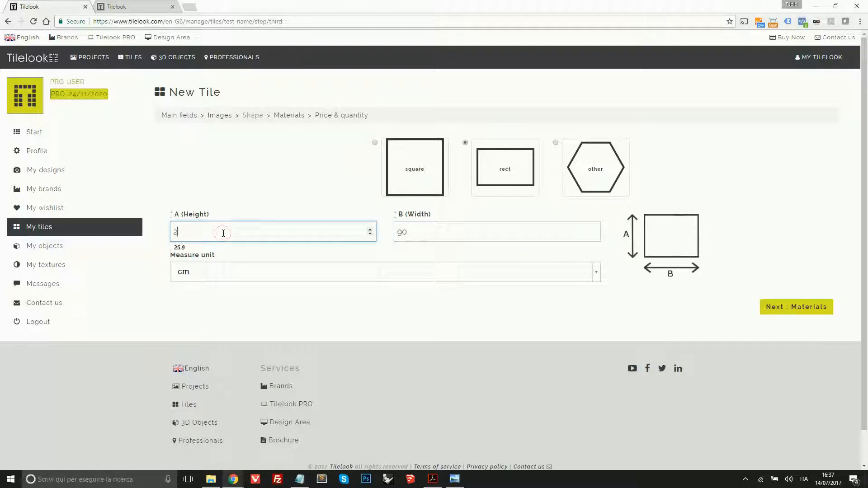
type("0")
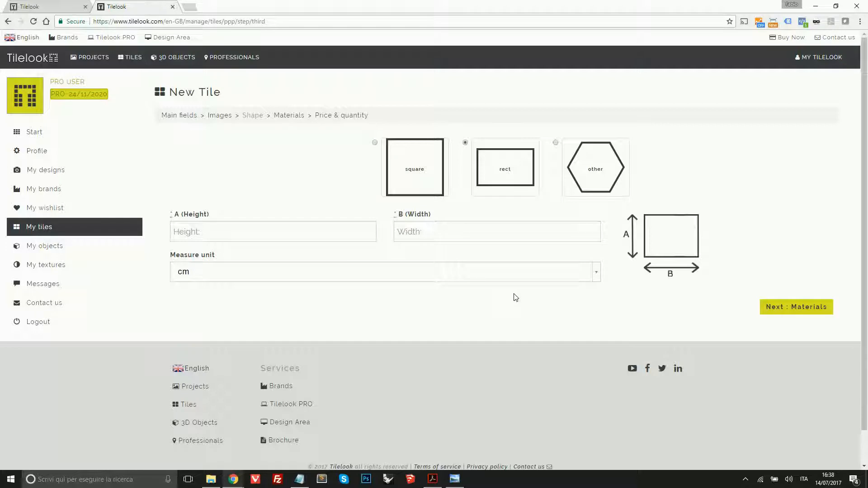
mouse_move(585, 181)
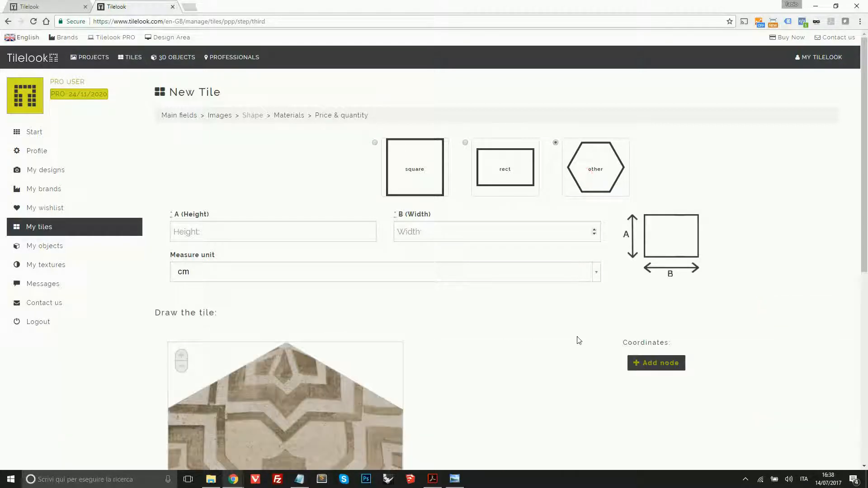
- Scroll the second draft's form to the 'Draw the tile' hexagon canvas for the other shape
scroll("down", 3)
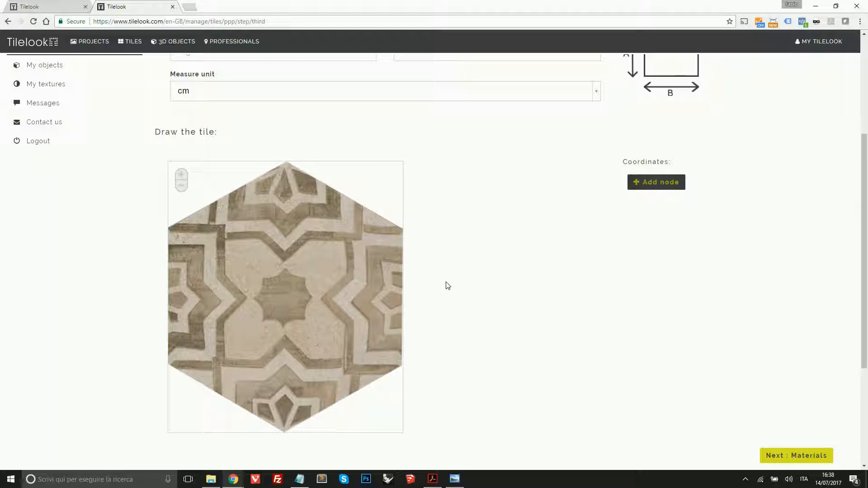
scroll("up", 3)
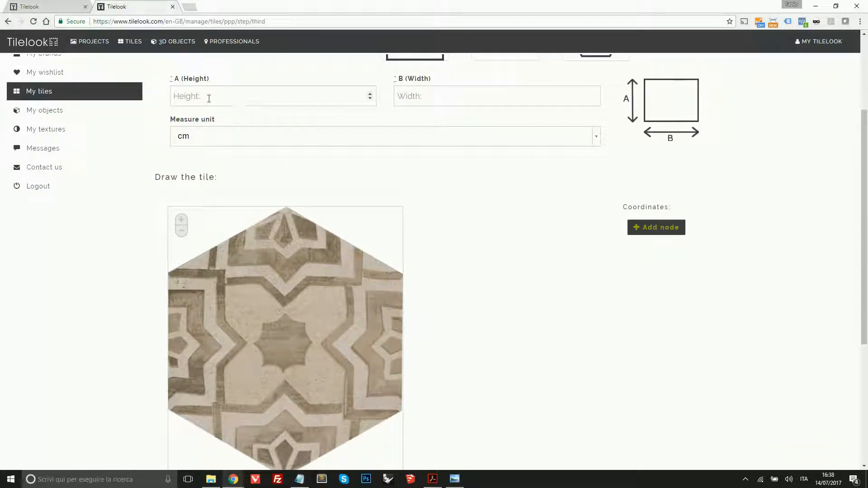
scroll("down", 3)
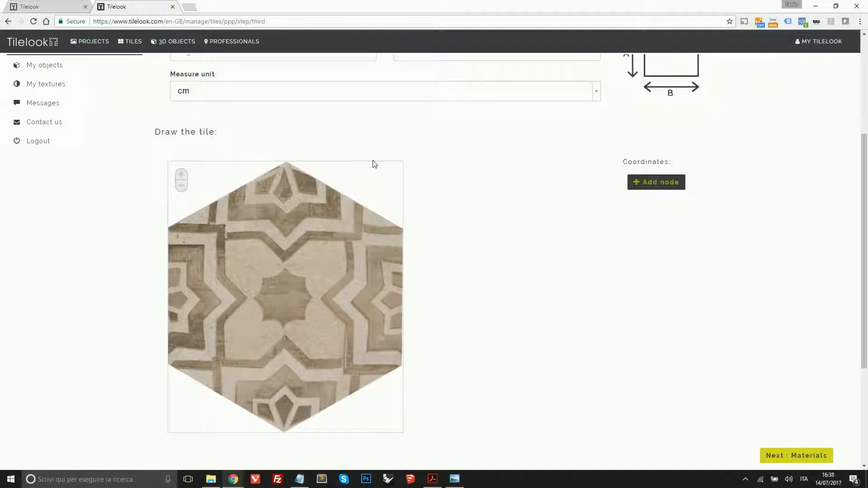
mouse_move(458, 256)
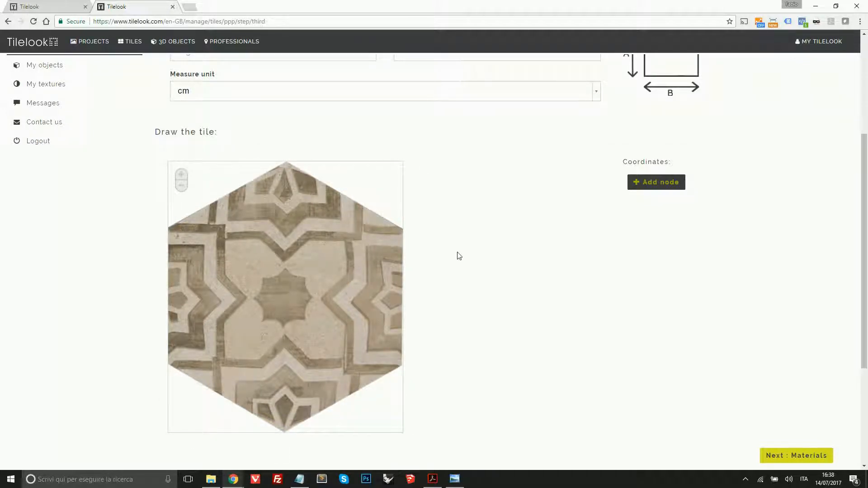
mouse_move(282, 170)
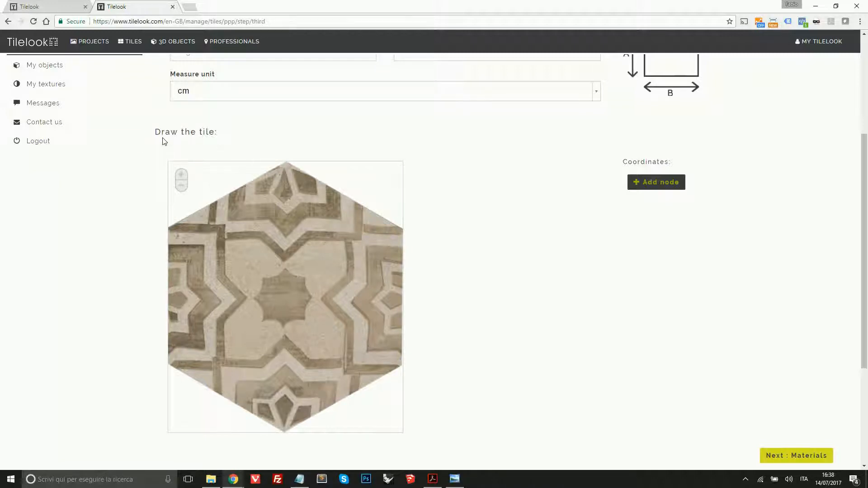
mouse_move(655, 181)
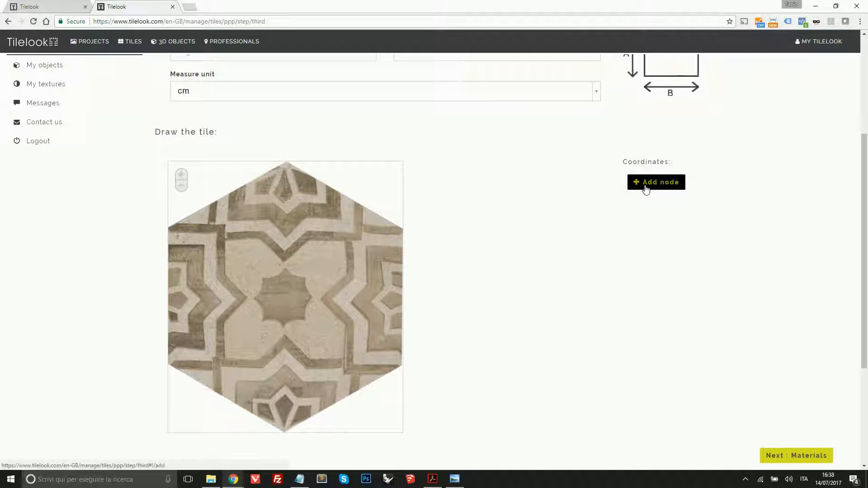
- Add three coordinate node rows to the hexagonal outline and return to the 20×90 cm draft
left_click(656, 182)
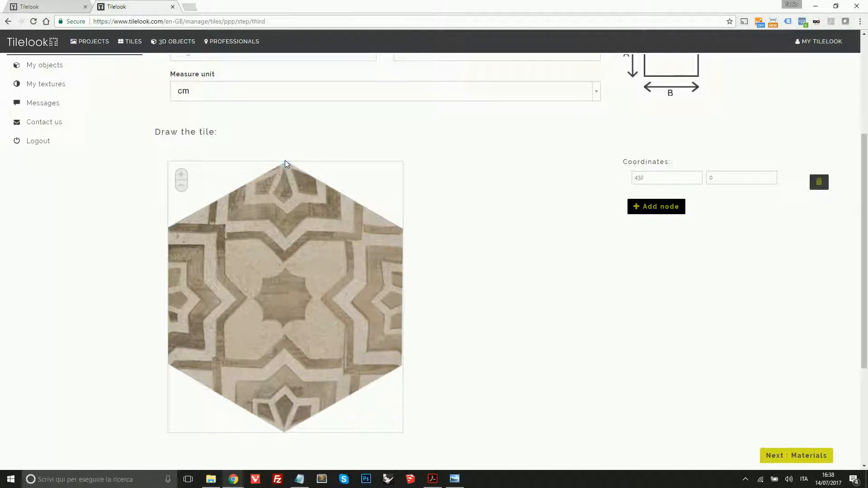
left_click(656, 206)
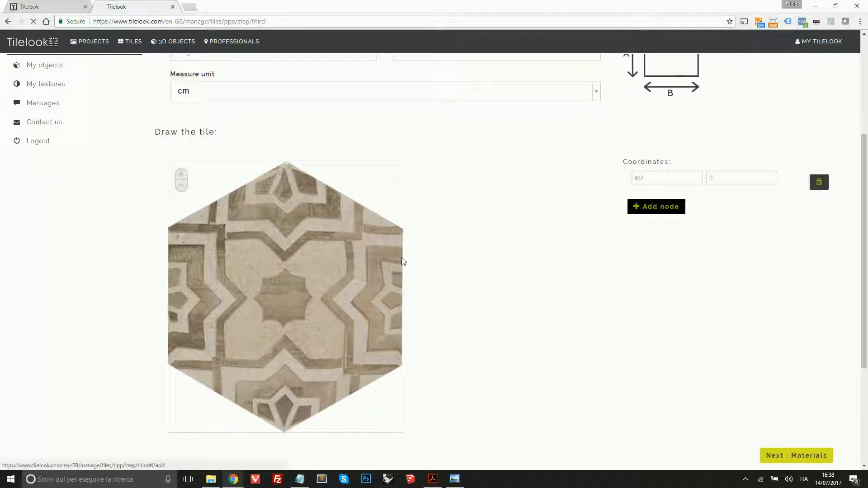
left_click(332, 278)
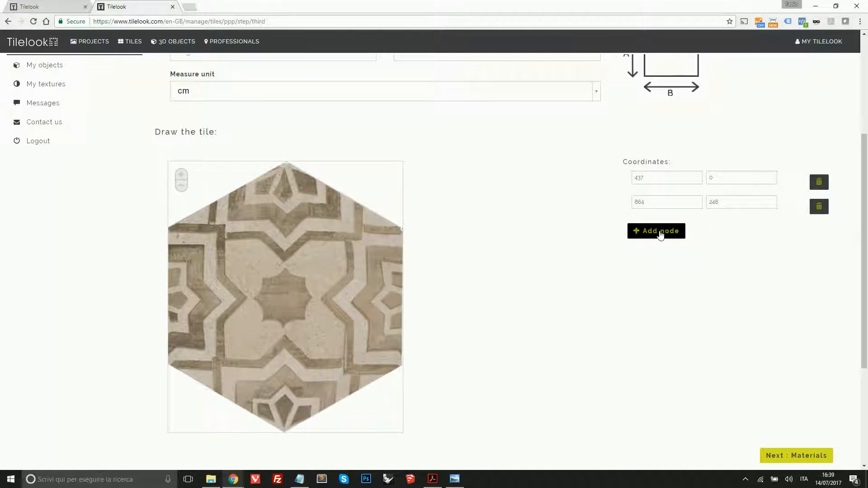
left_click(656, 231)
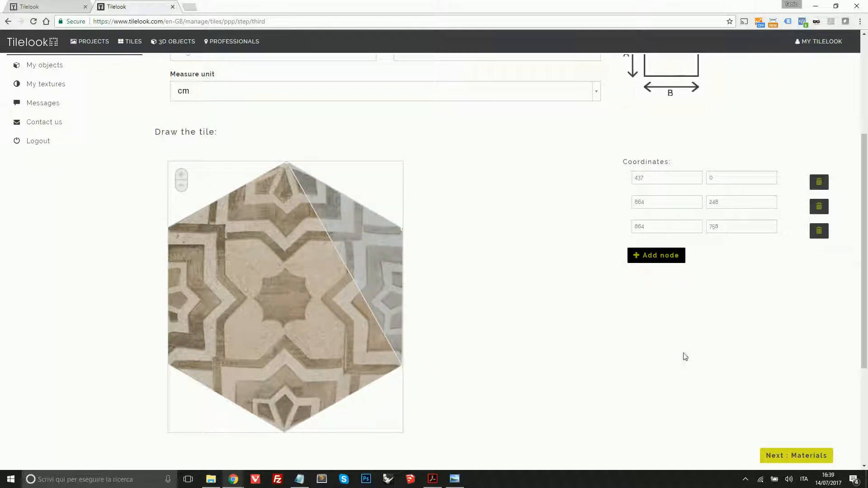
left_click(656, 255)
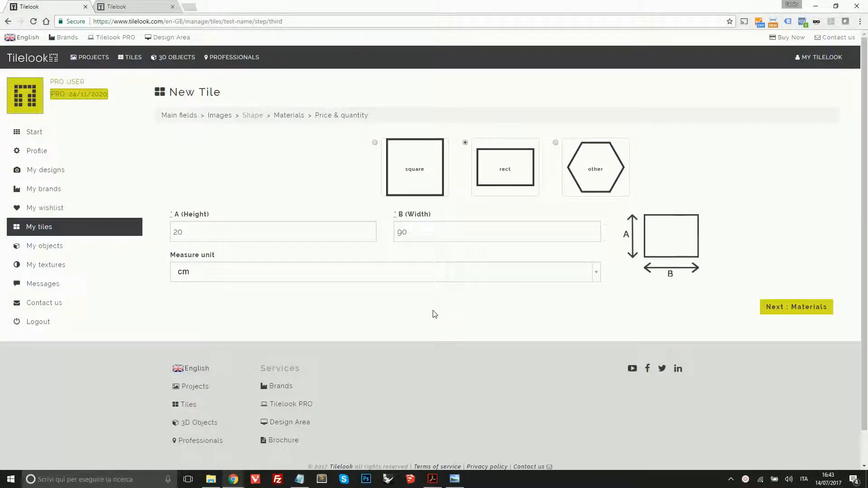
mouse_move(796, 307)
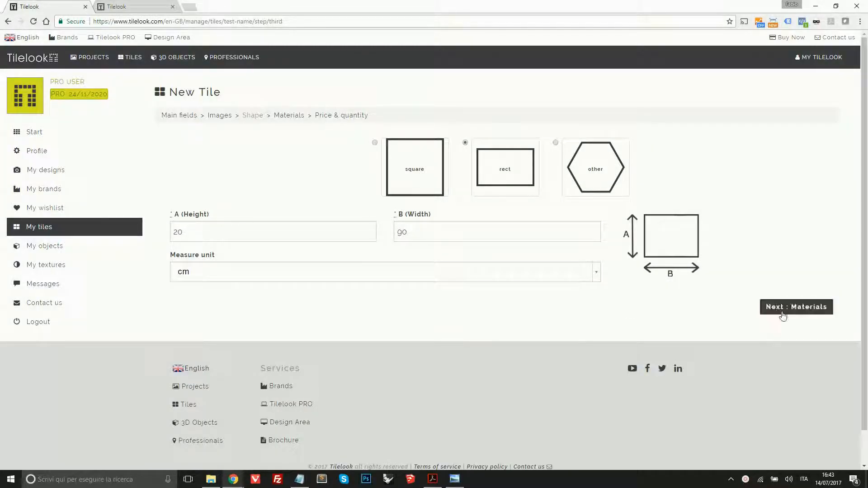
- Move to the Materials step and choose Ceramic as the tile material
left_click(795, 307)
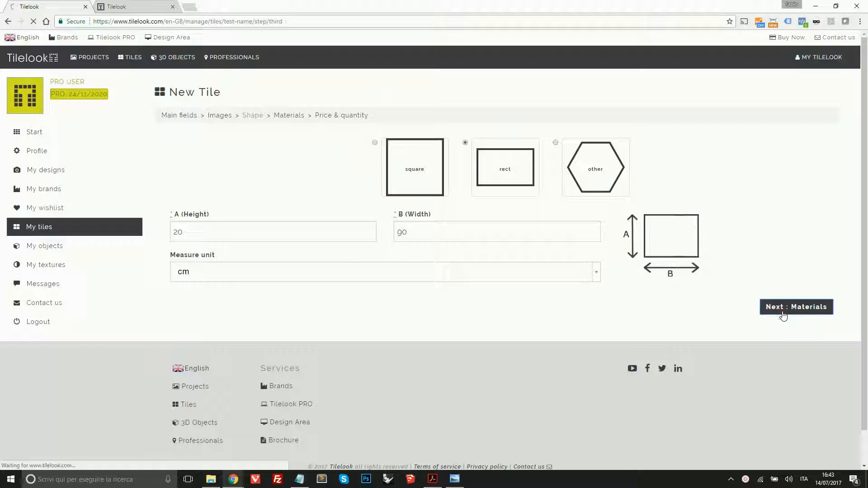
left_click(795, 307)
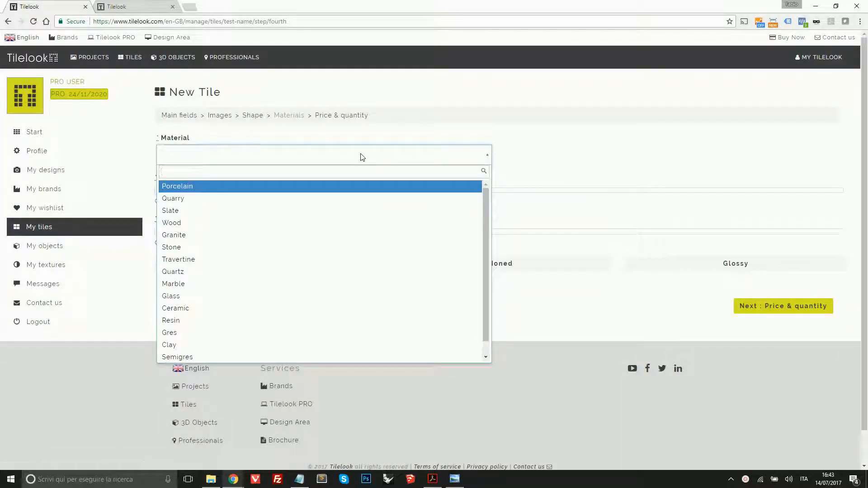
mouse_move(179, 311)
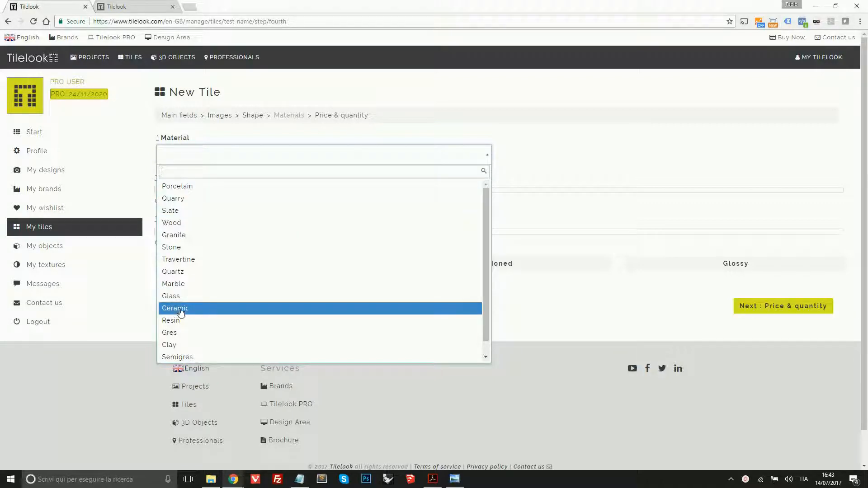
left_click(174, 308)
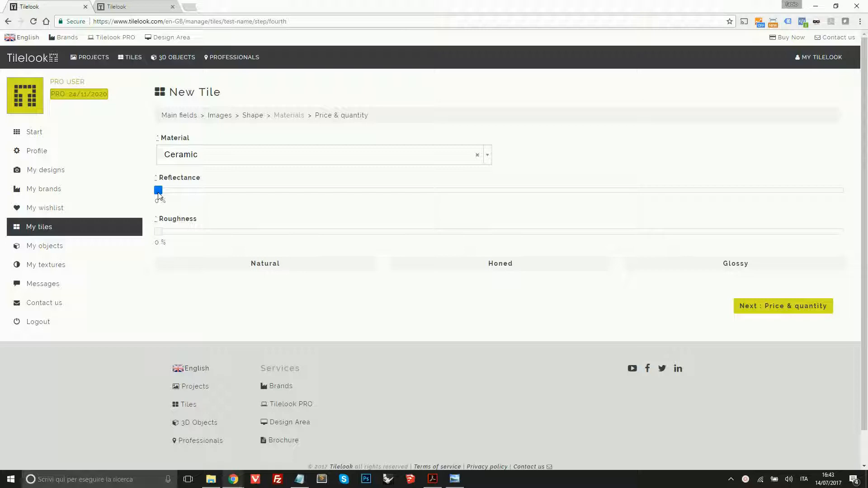
- Set the Ceramic tile's reflectance to 20% and roughness to 50%
left_click_drag(159, 190, 186, 189)
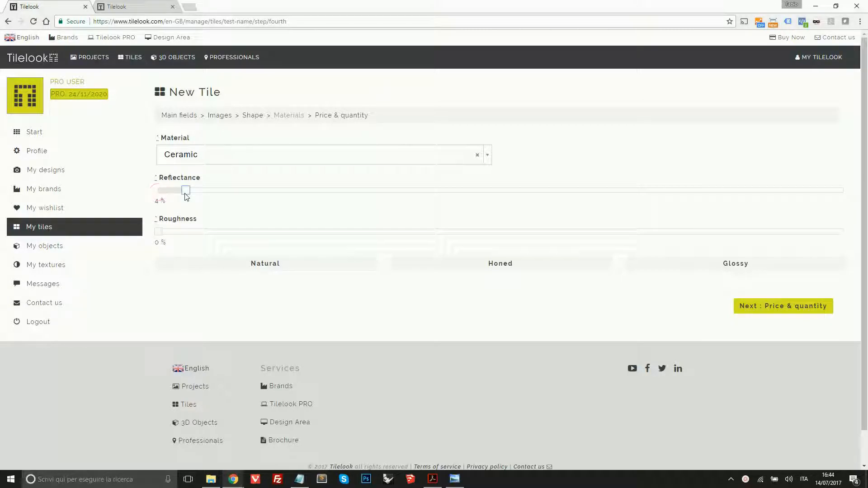
left_click_drag(185, 190, 287, 190)
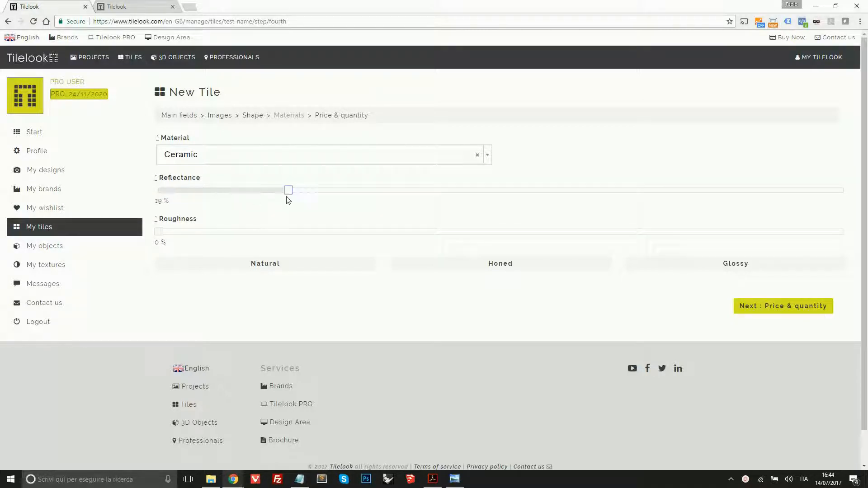
left_click_drag(288, 190, 294, 190)
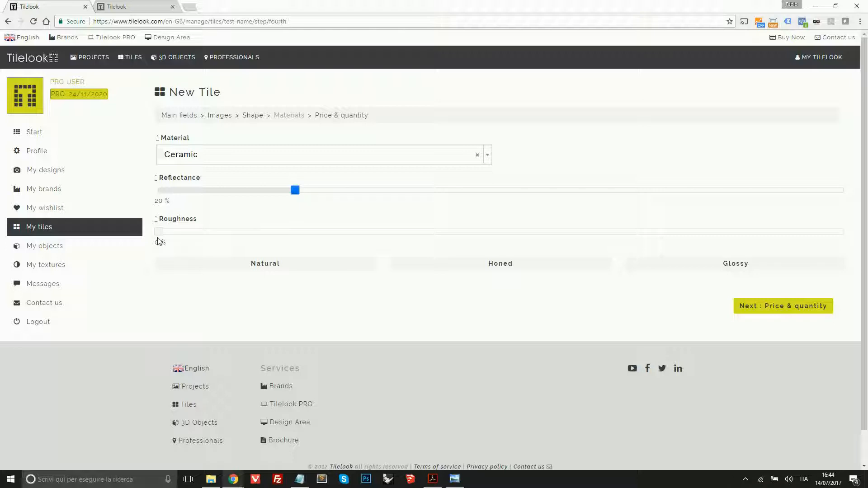
left_click(157, 232)
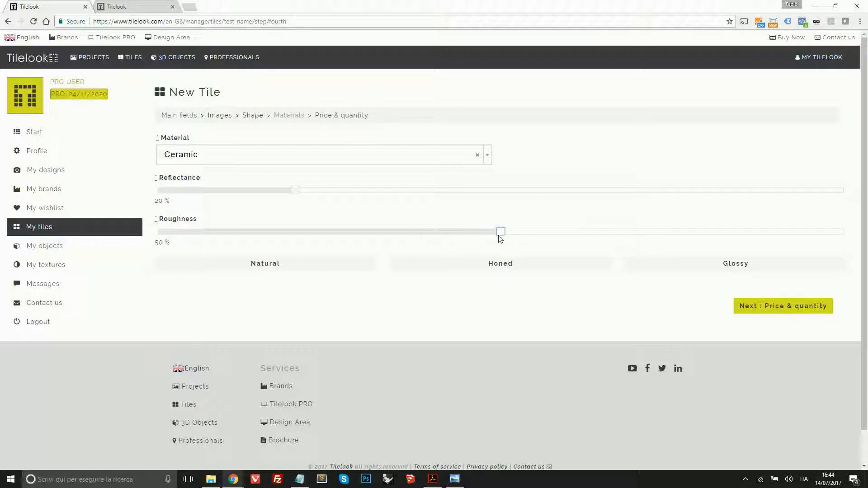
left_click(500, 232)
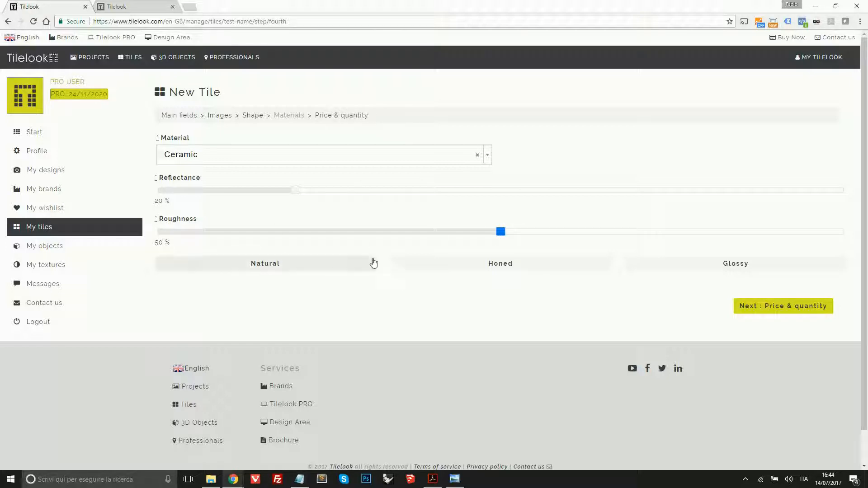
mouse_move(783, 306)
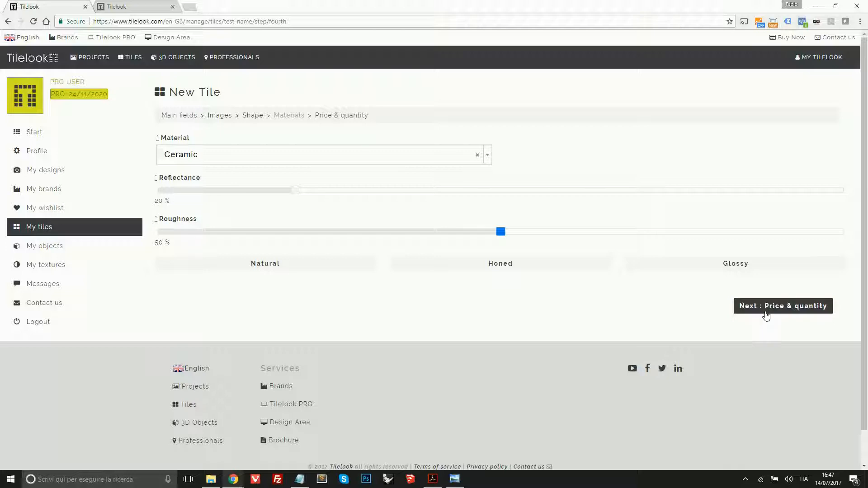
- On the Price & quantity step enter 1.0 m² and 5 pieces per box at 30.0 euros
left_click(783, 306)
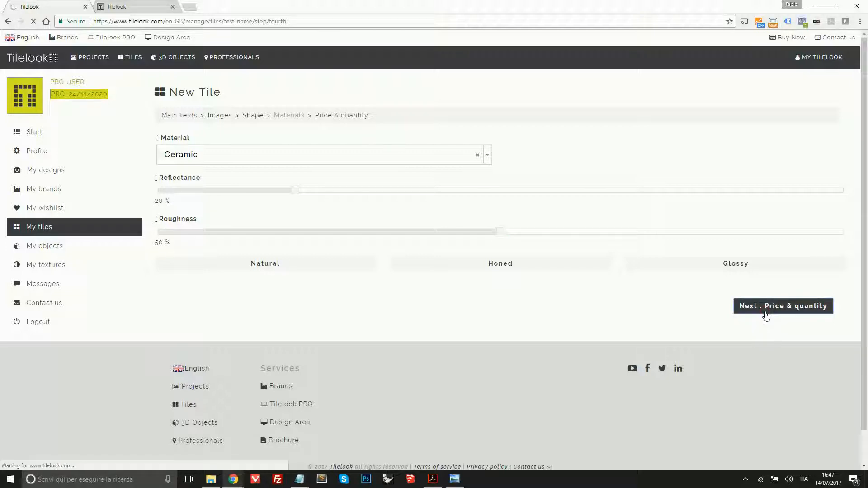
left_click(782, 306)
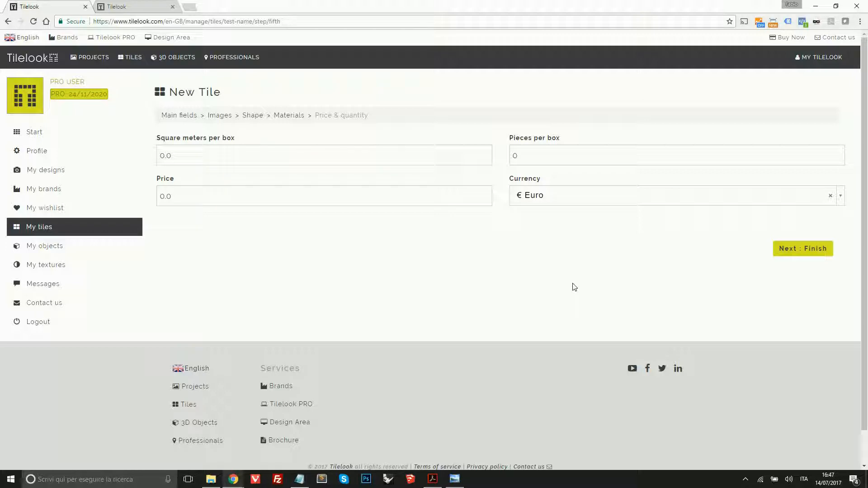
mouse_move(261, 185)
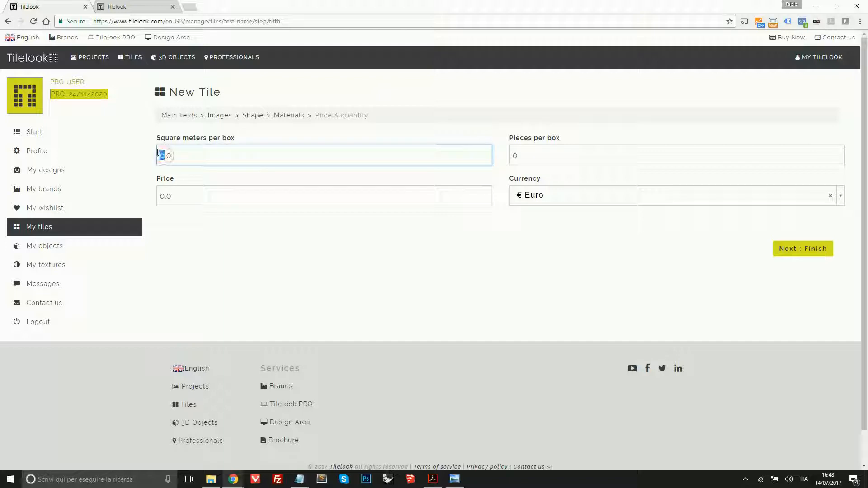
type("1")
left_click(323, 195)
type("30")
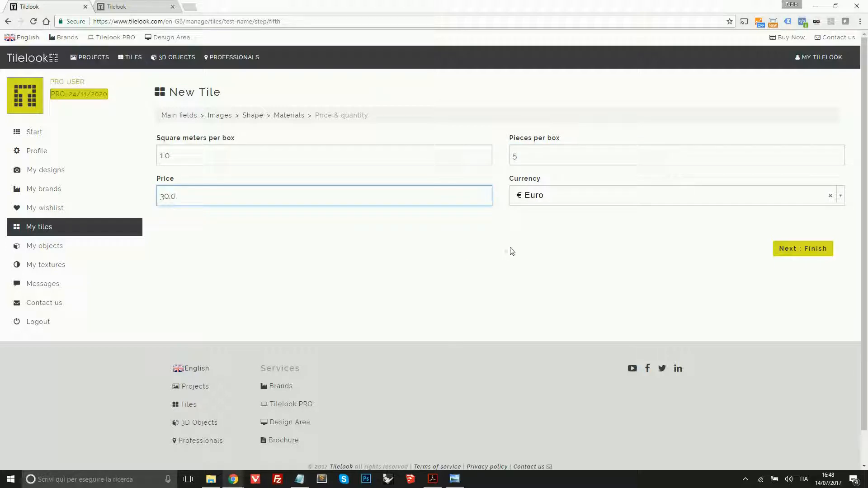
left_click(529, 210)
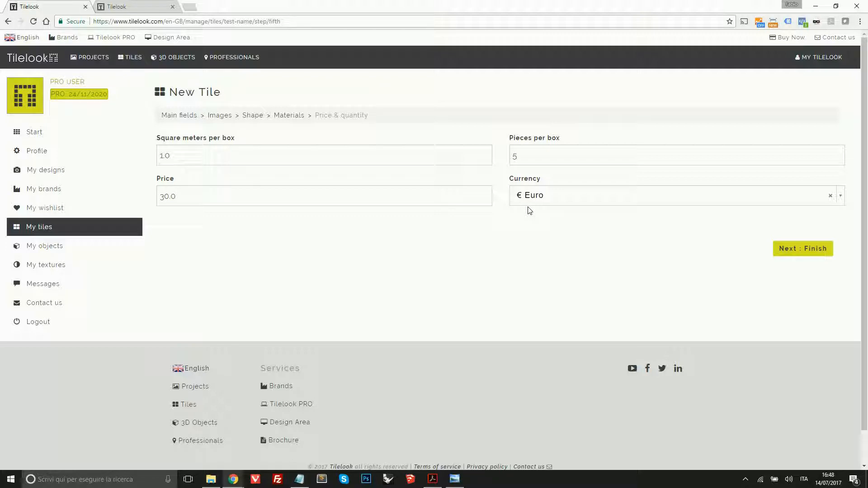
mouse_move(492, 280)
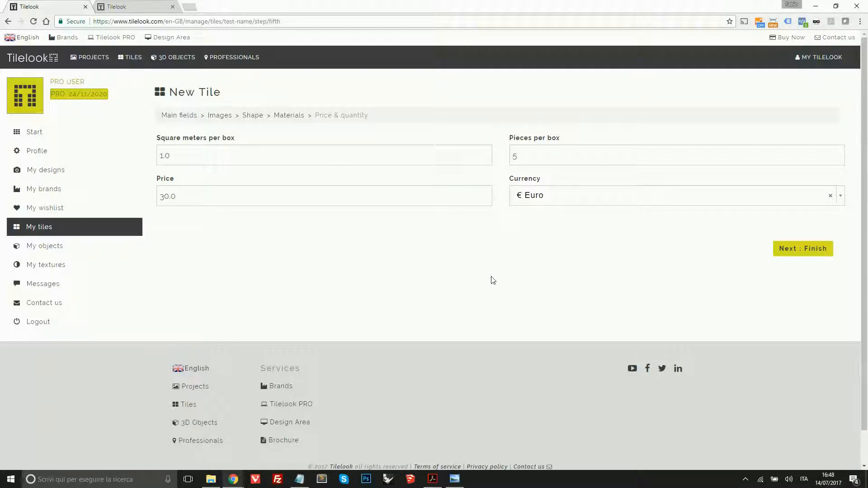
mouse_move(772, 284)
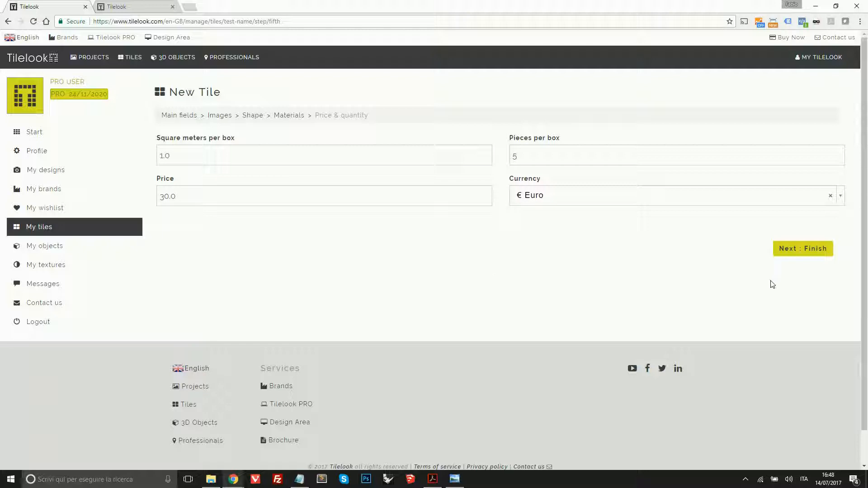
mouse_move(808, 253)
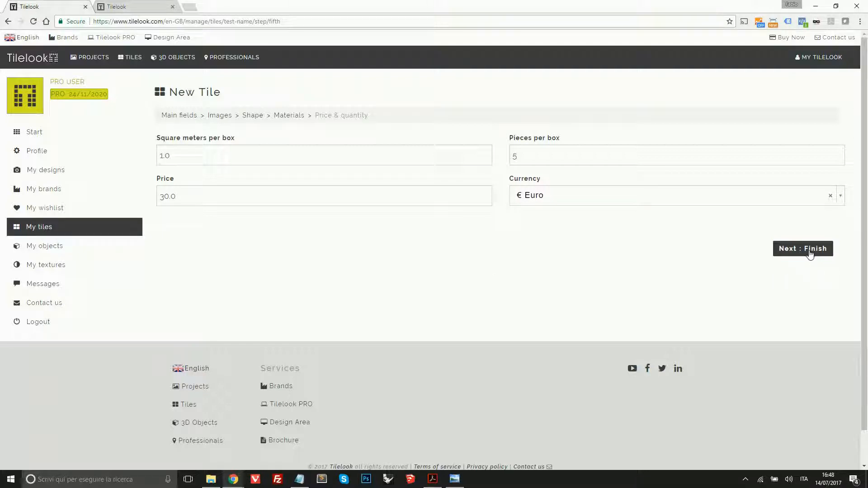
- Finish the tile so Test Name is saved under Pending approval
left_click(802, 247)
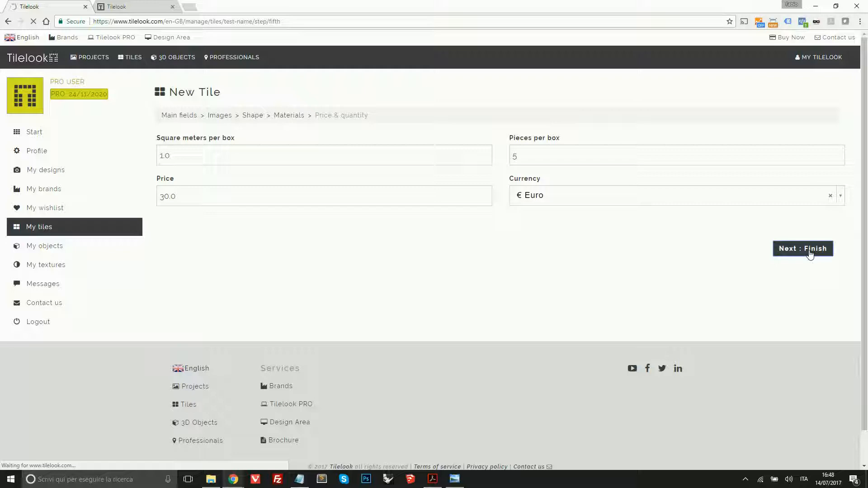
left_click(803, 248)
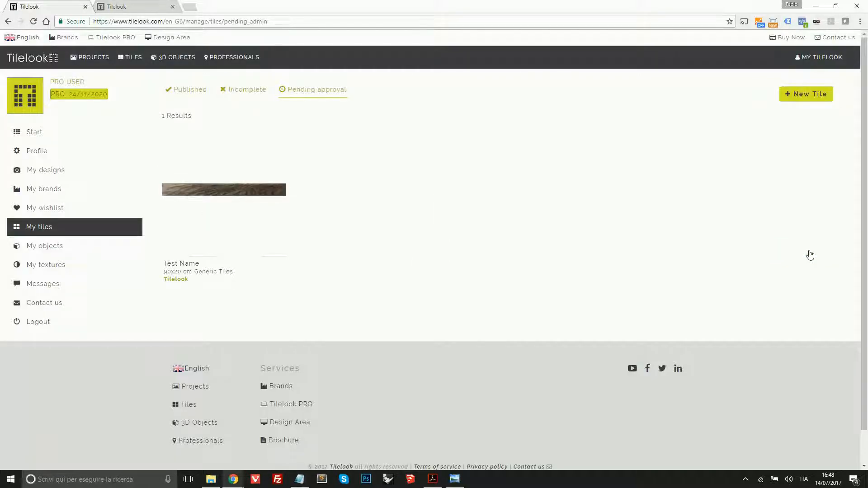
mouse_move(31, 230)
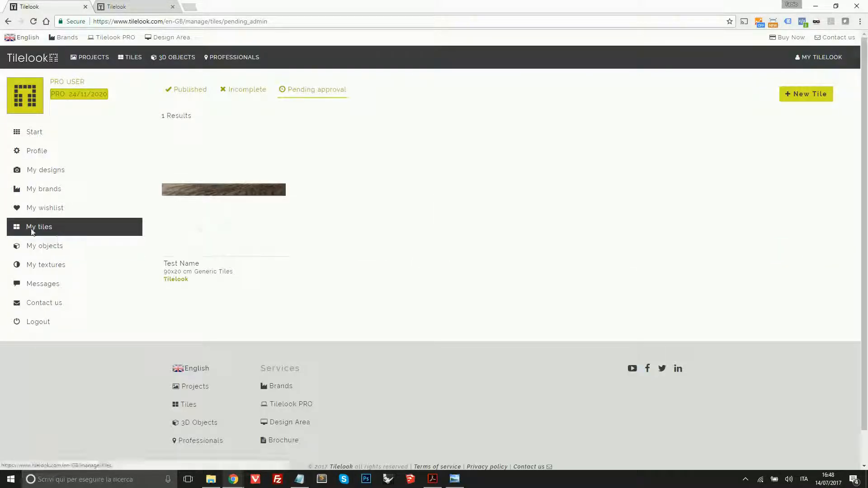
mouse_move(107, 226)
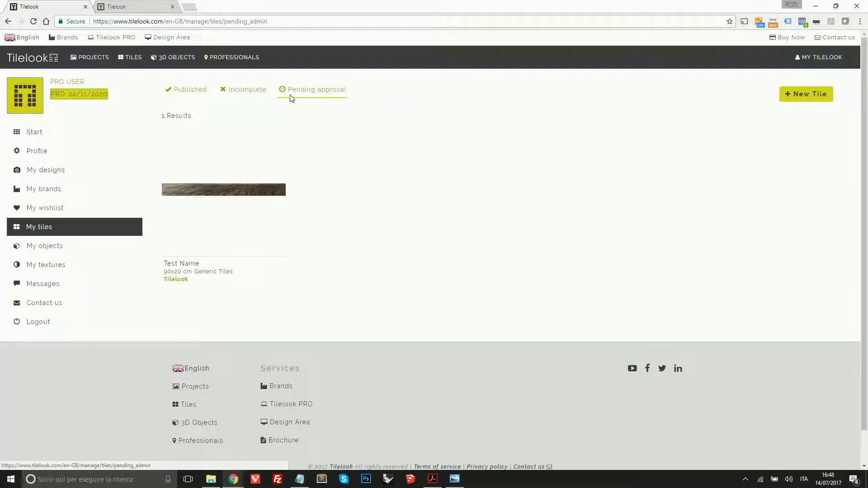
mouse_move(339, 98)
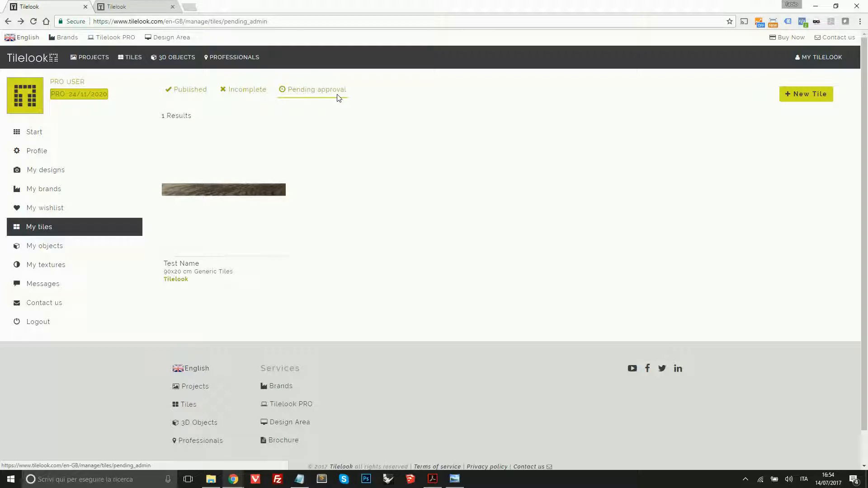
mouse_move(312, 137)
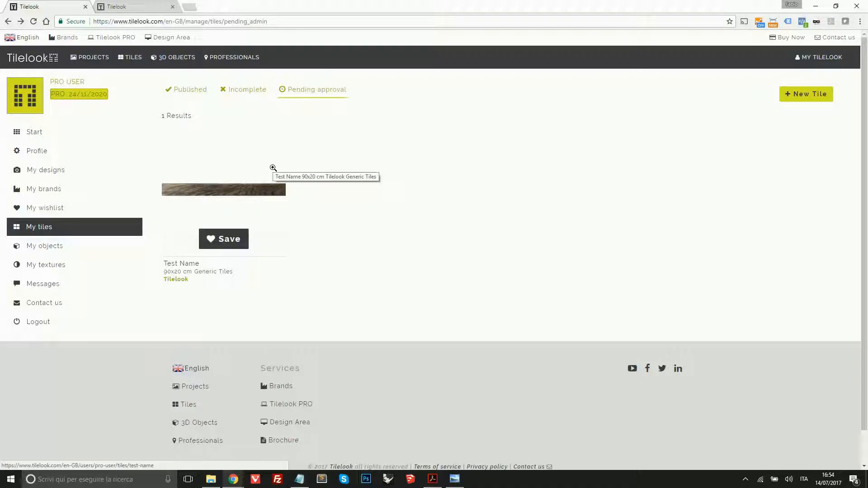
mouse_move(268, 178)
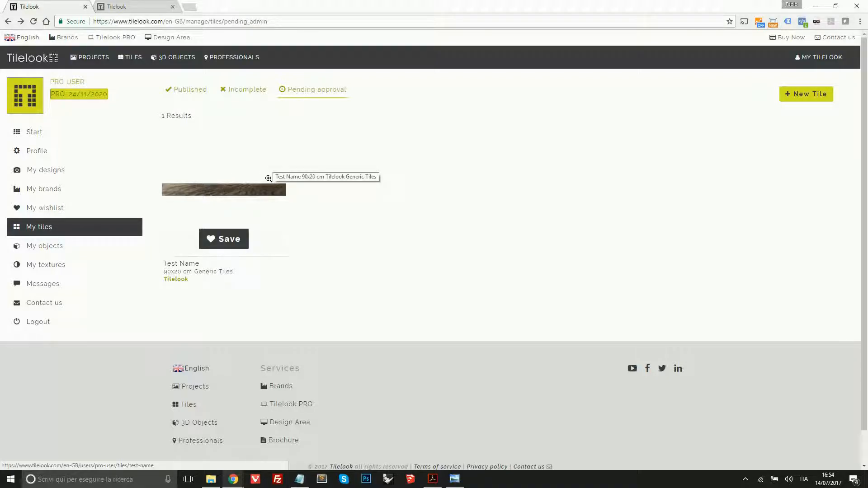
mouse_move(239, 187)
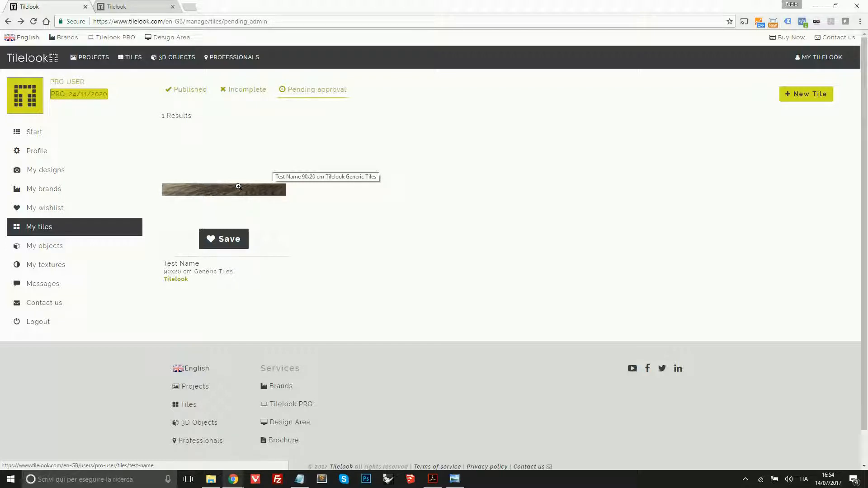
left_click(223, 189)
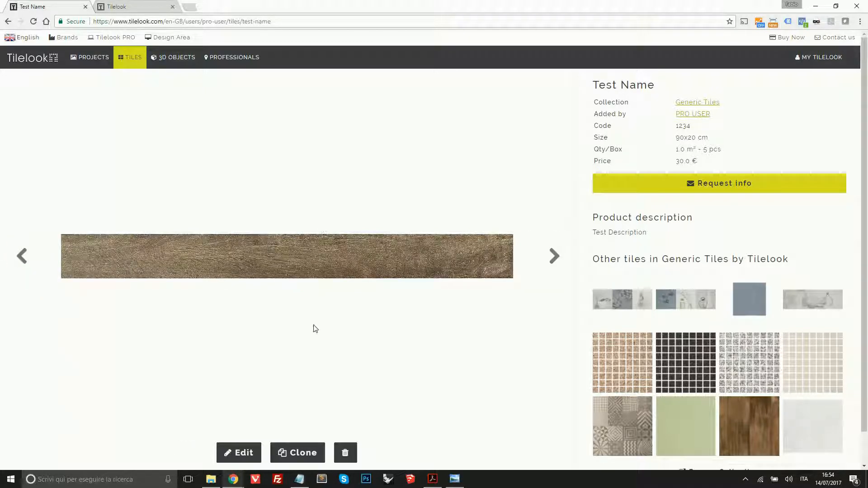
mouse_move(238, 453)
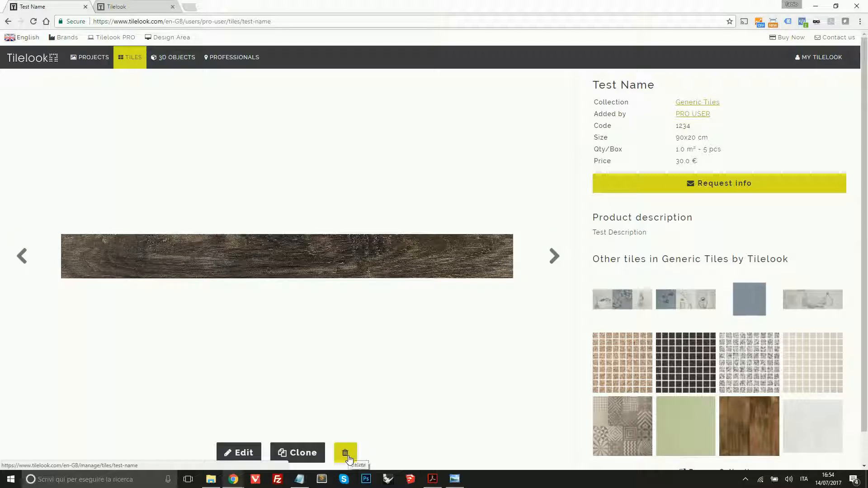
mouse_move(239, 452)
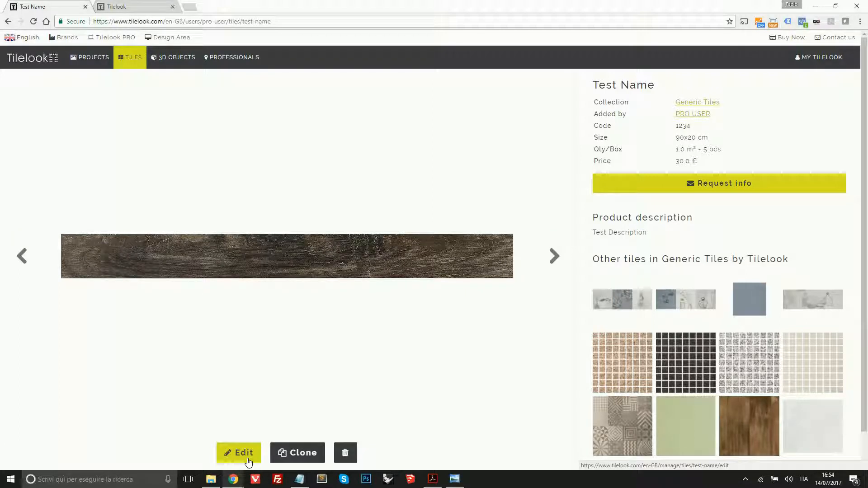
- Open the Test Name tile for editing from its product page
left_click(239, 452)
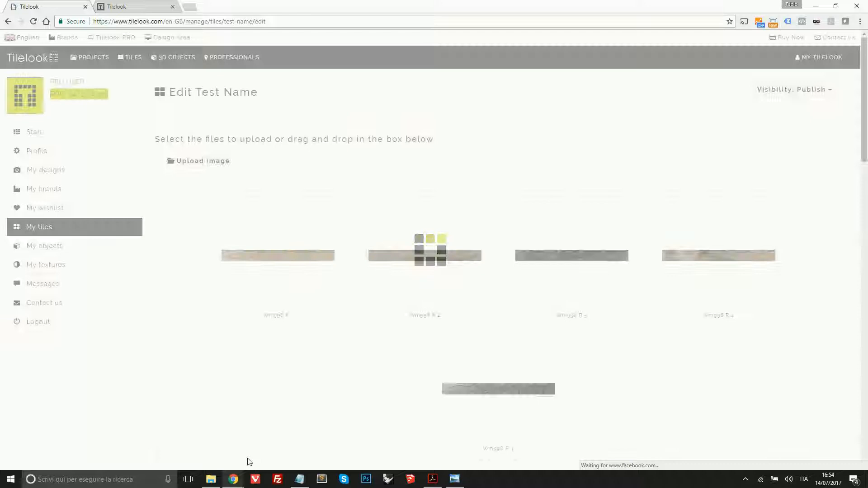
scroll("down", 3)
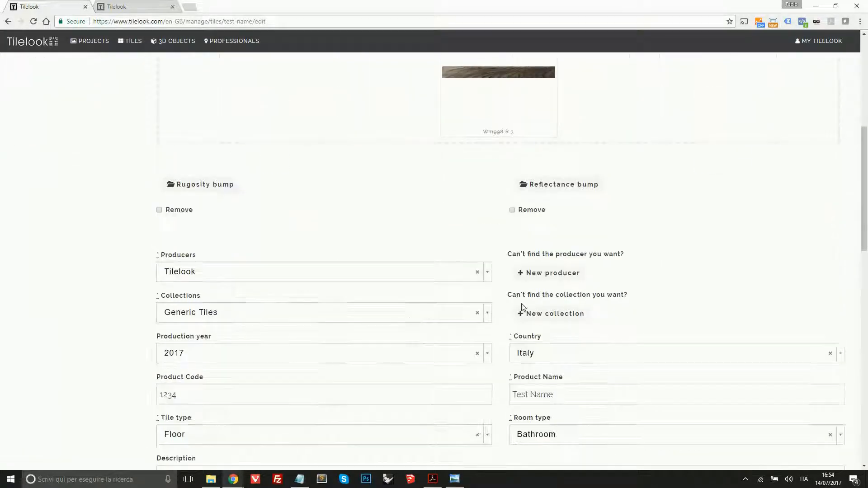
scroll("up", 3)
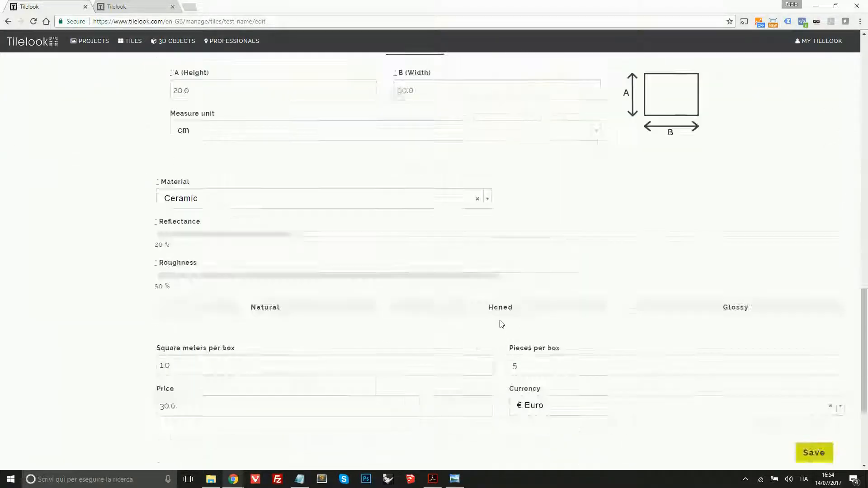
scroll("down", 3)
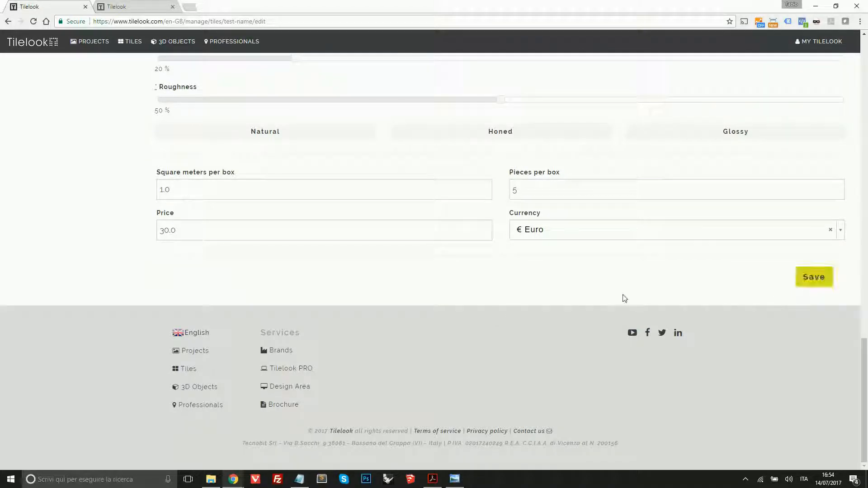
scroll("up", 3)
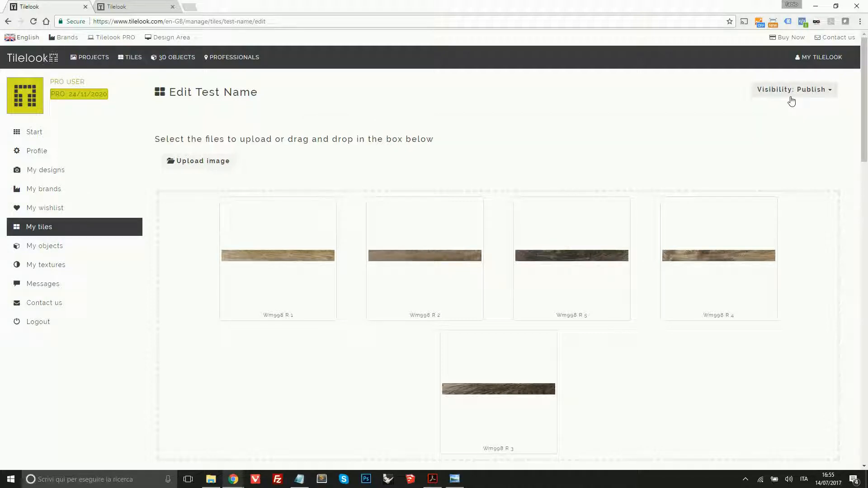
mouse_move(792, 100)
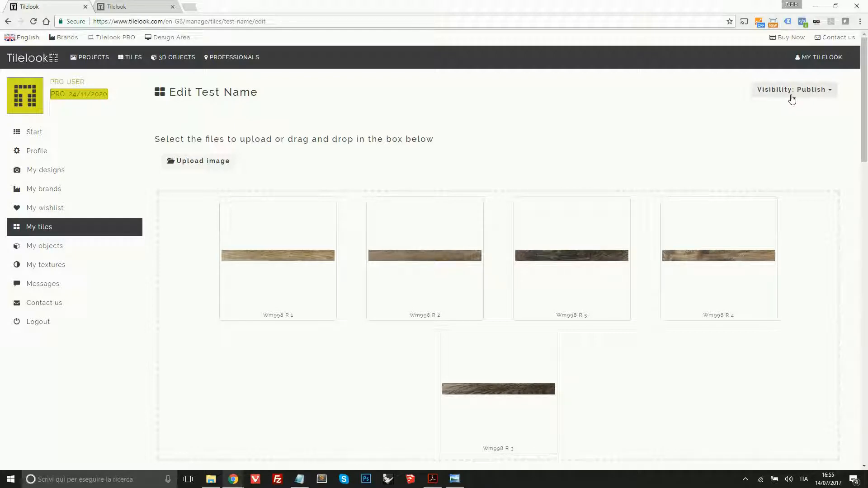
mouse_move(801, 98)
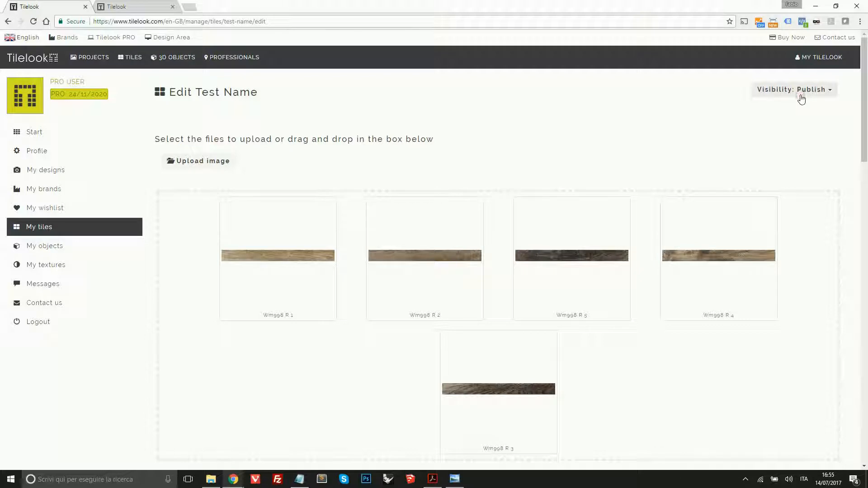
- Show the tile's visibility options, Publish or private, on the Edit Test Name page
left_click(794, 89)
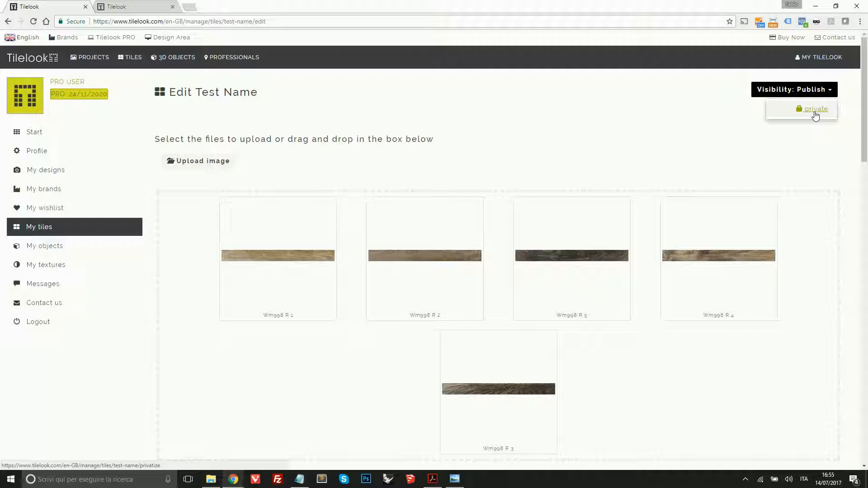
mouse_move(782, 122)
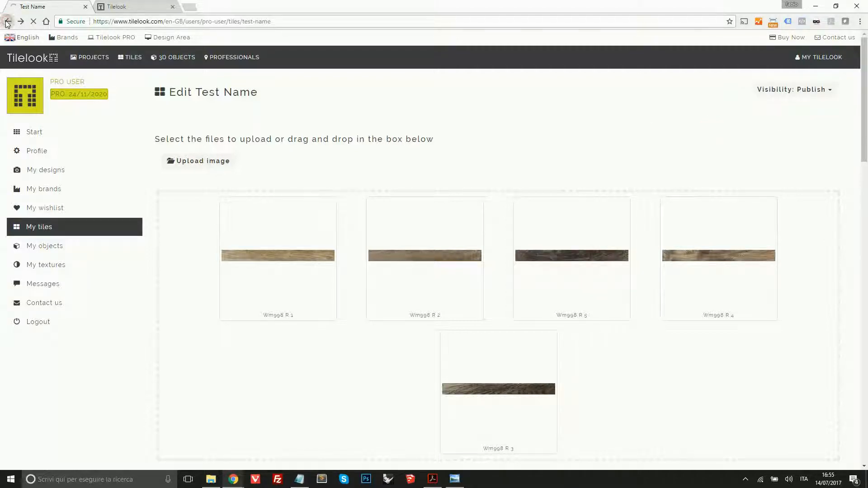
left_click(7, 21)
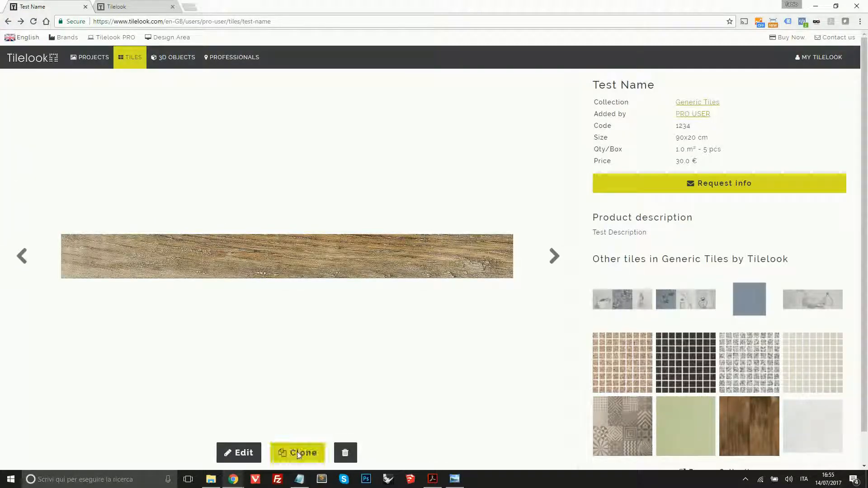
mouse_move(297, 453)
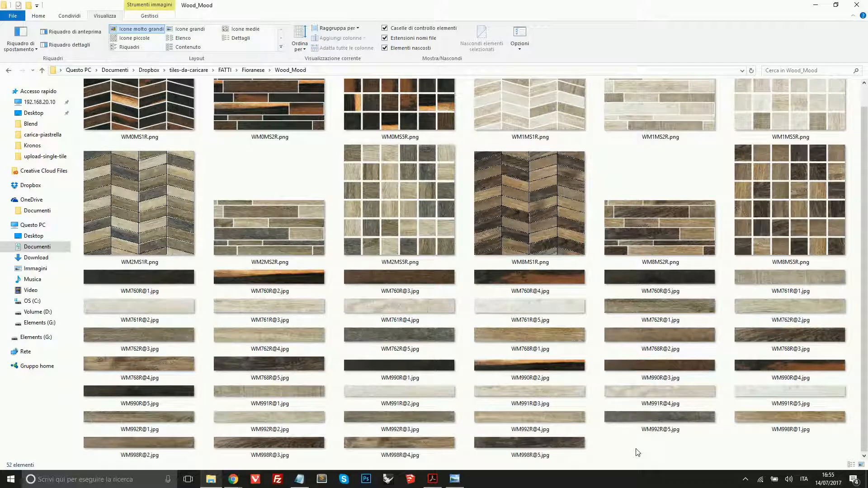
- Compare the WM990R@1 and WM762R@1 plank images, then start cloning the Test Name tile
left_click(399, 365)
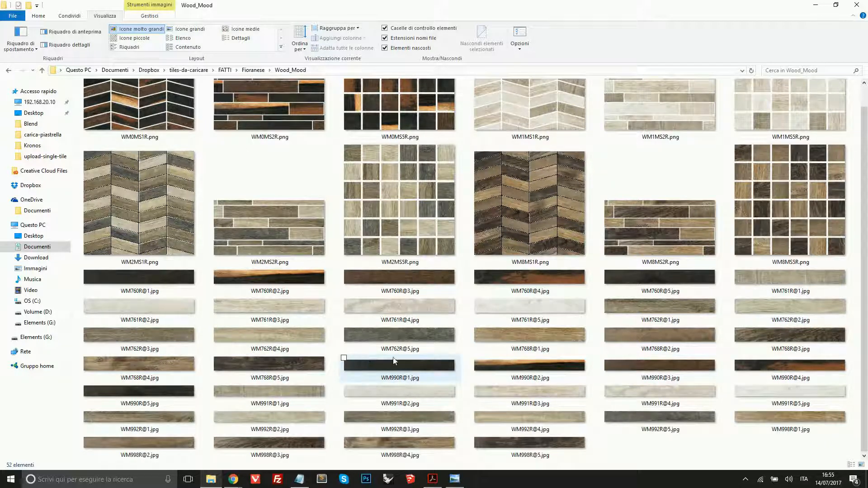
left_click(659, 300)
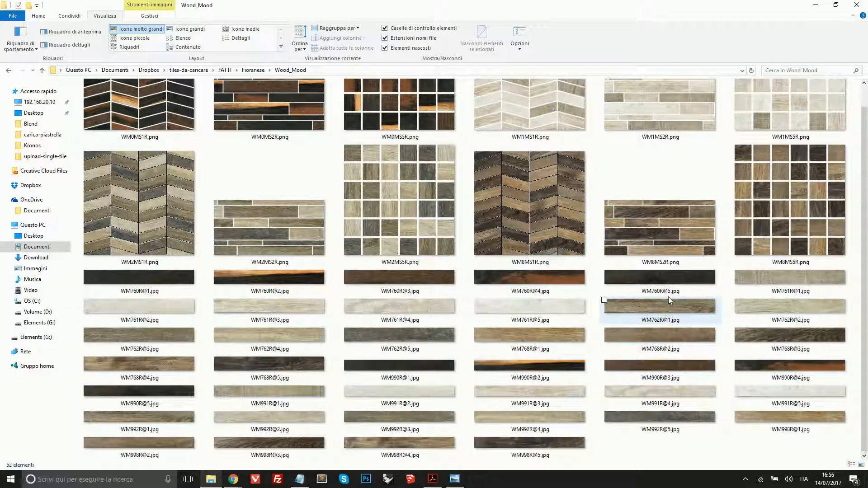
mouse_move(669, 300)
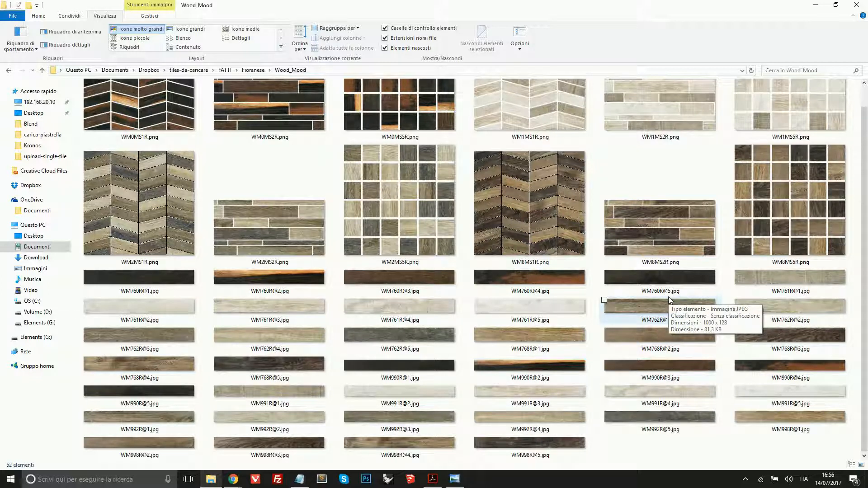
mouse_move(643, 366)
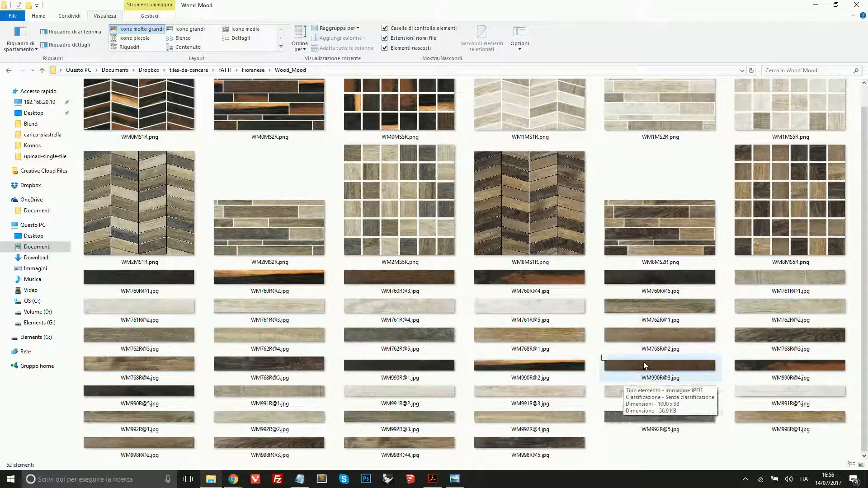
mouse_move(757, 340)
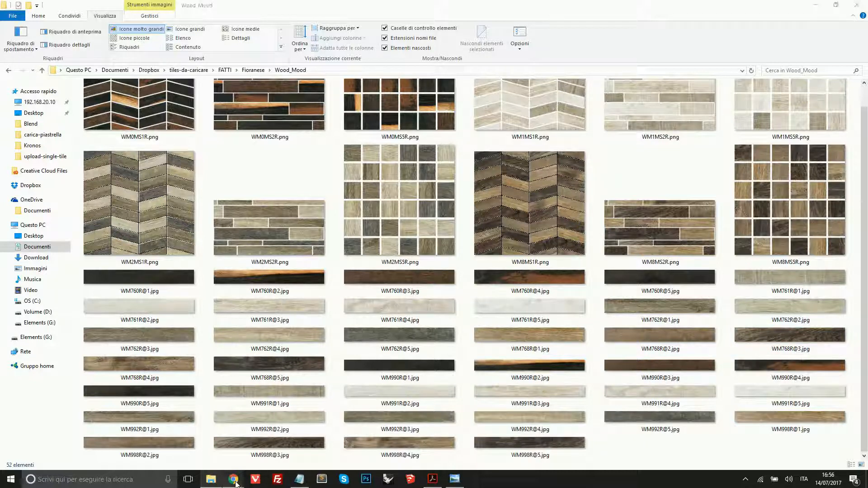
left_click(233, 479)
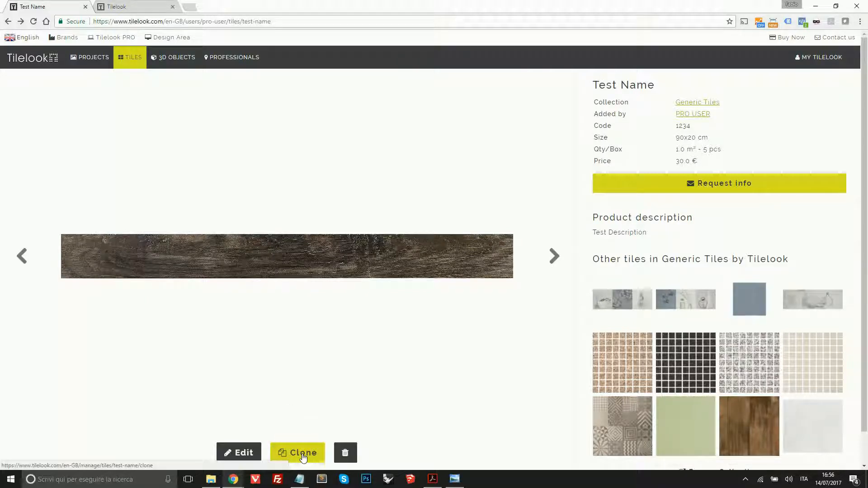
left_click(298, 452)
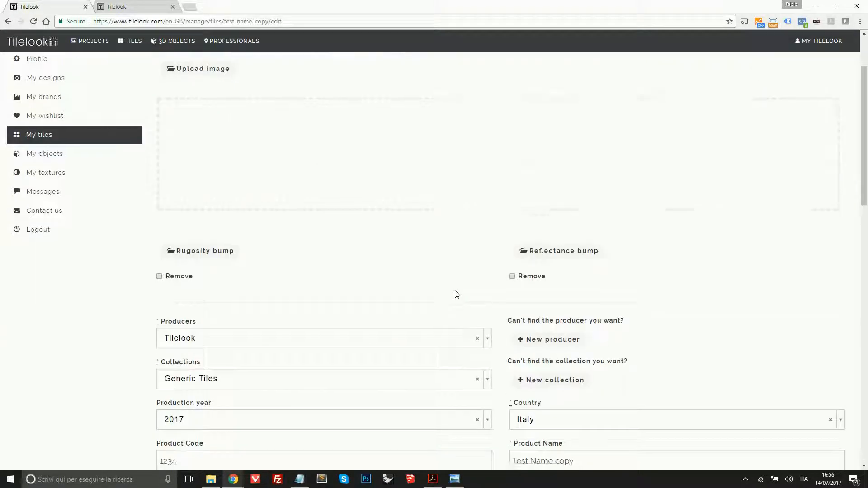
- Check the prefilled Test Name copy form with its 20×90 cm size and save the clone
scroll("down", 3)
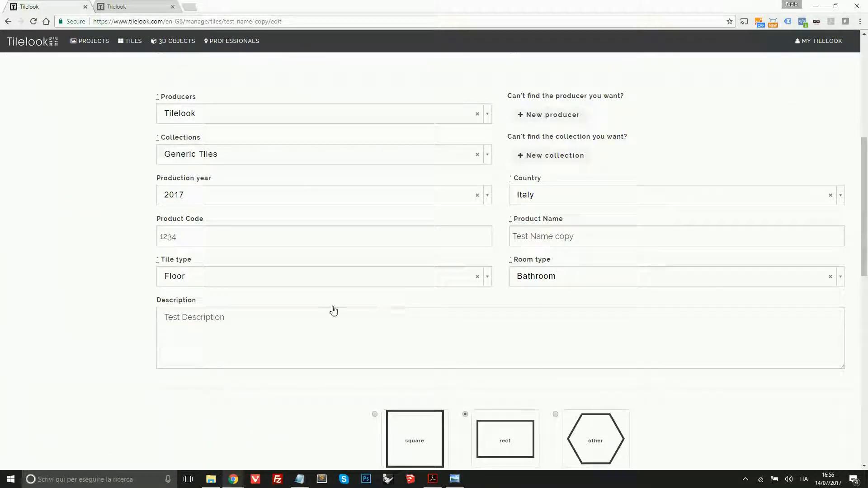
mouse_move(423, 330)
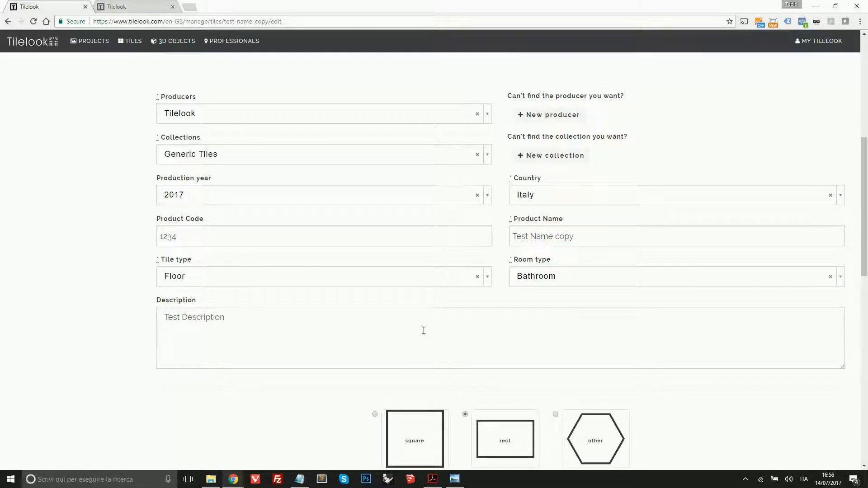
scroll("down", 3)
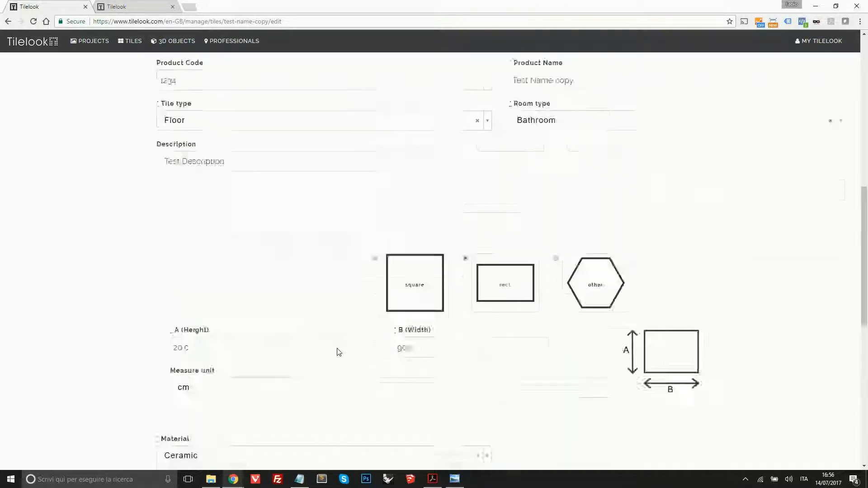
scroll("up", 3)
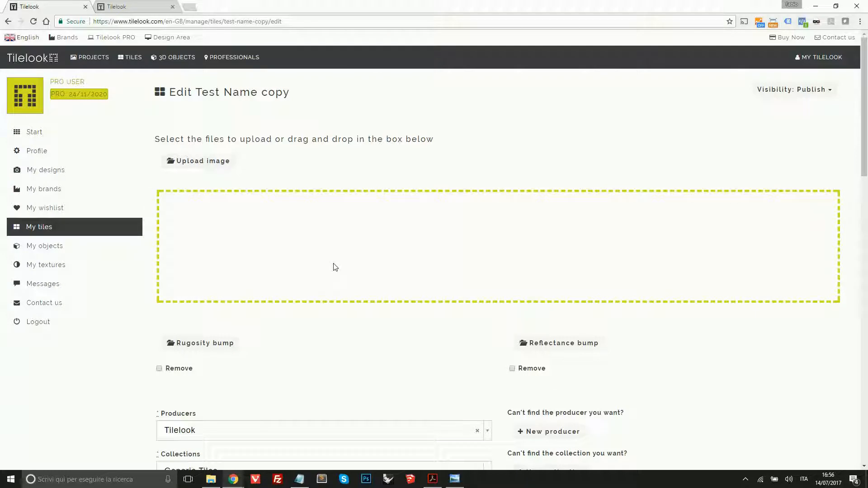
mouse_move(396, 255)
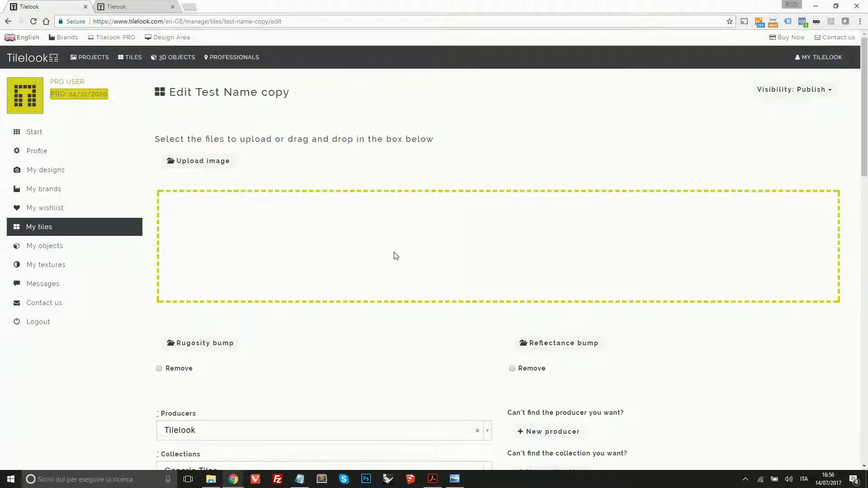
scroll("down", 3)
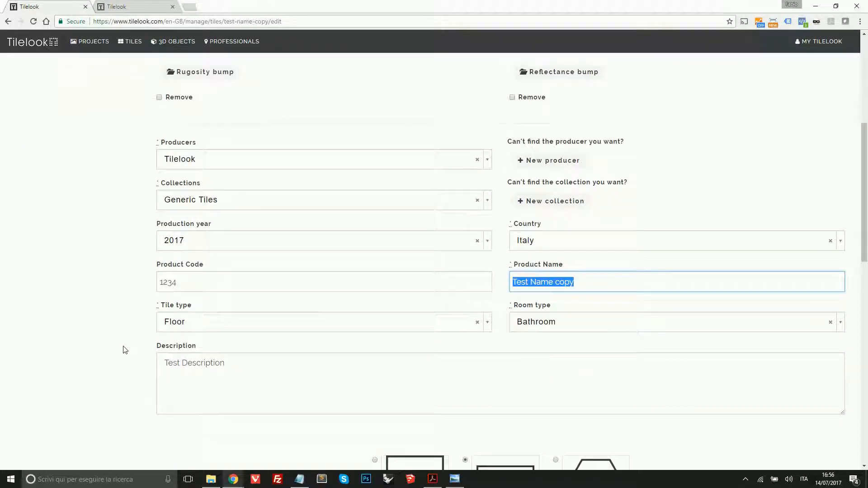
scroll("down", 3)
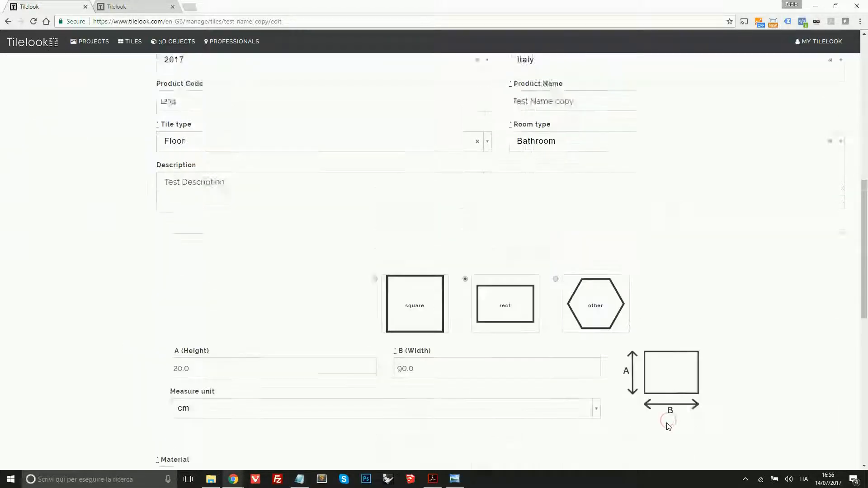
scroll("down", 3)
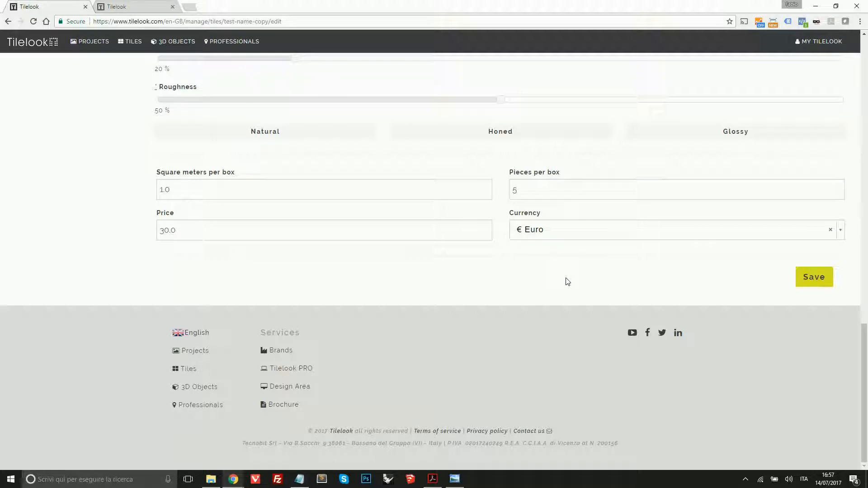
left_click(814, 277)
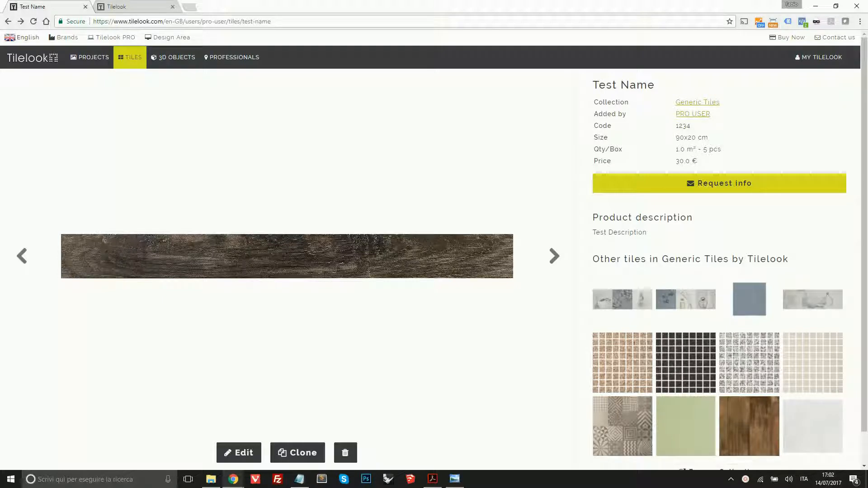
- Step through three more wood plank pictures in the product image carousel
left_click(553, 255)
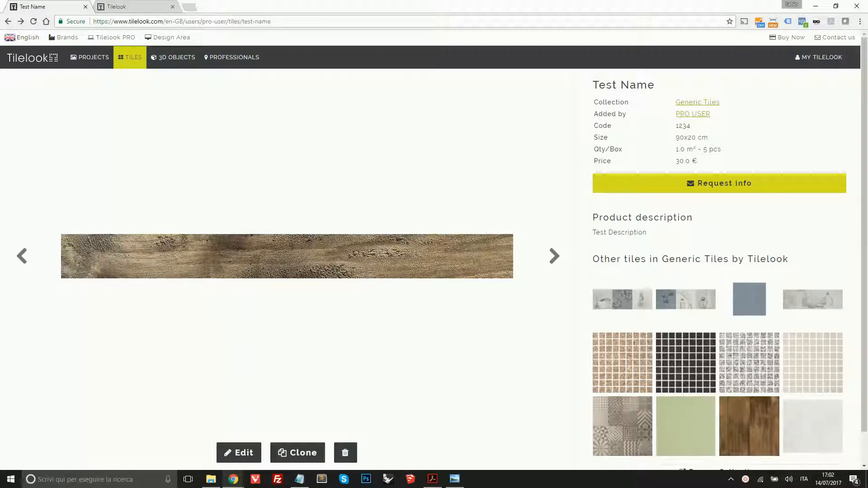
left_click(554, 256)
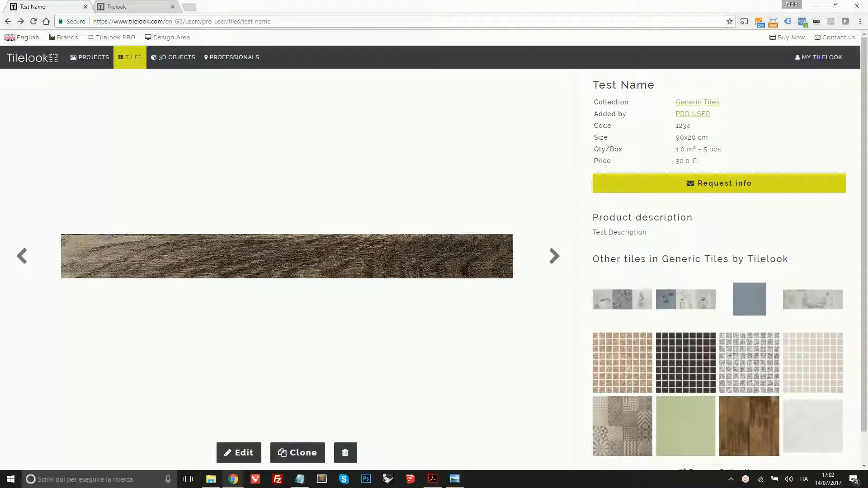
left_click(554, 256)
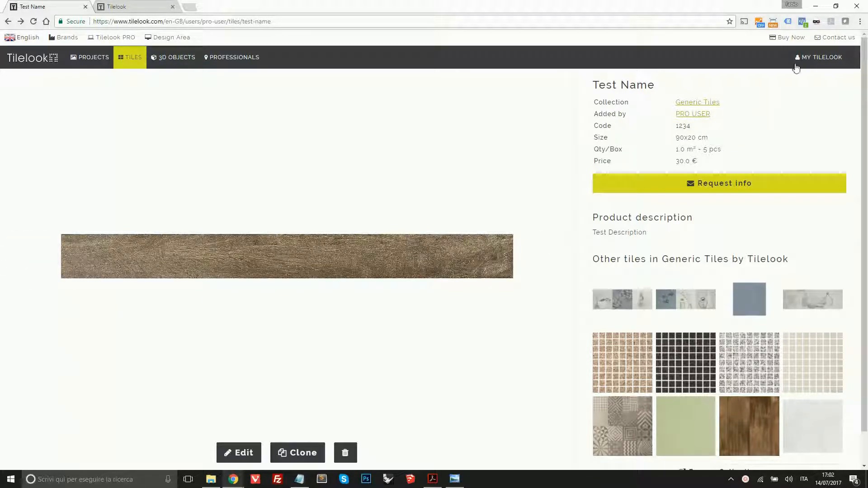
mouse_move(830, 43)
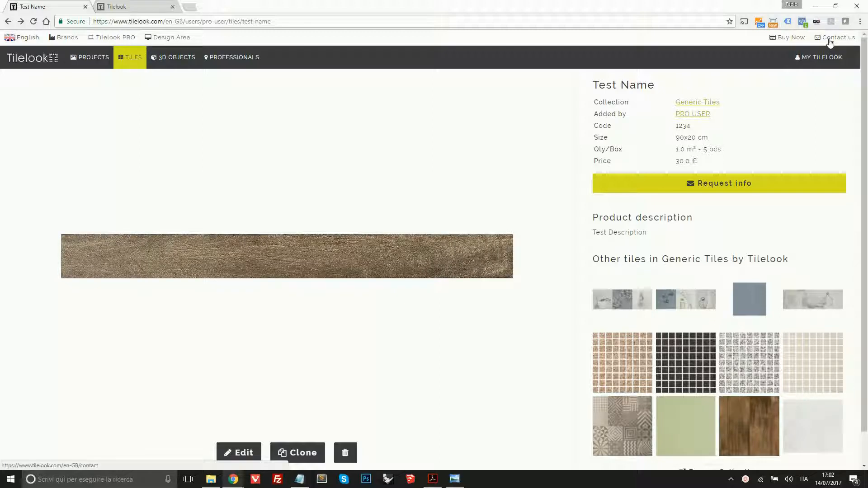
mouse_move(331, 429)
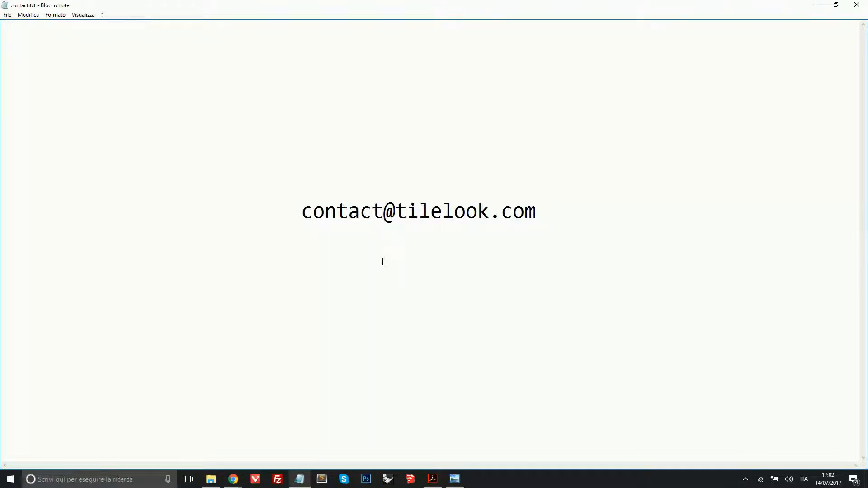
- Return from the contact.txt note to the Test Name product page in Chrome
left_click(233, 479)
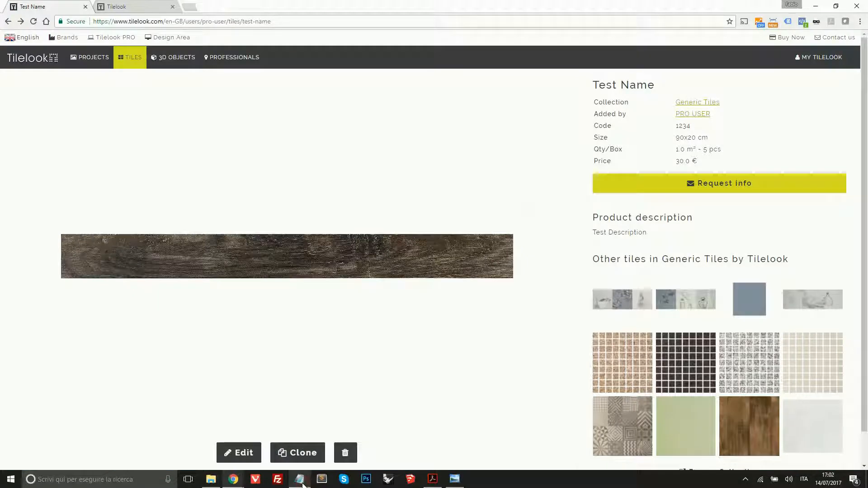